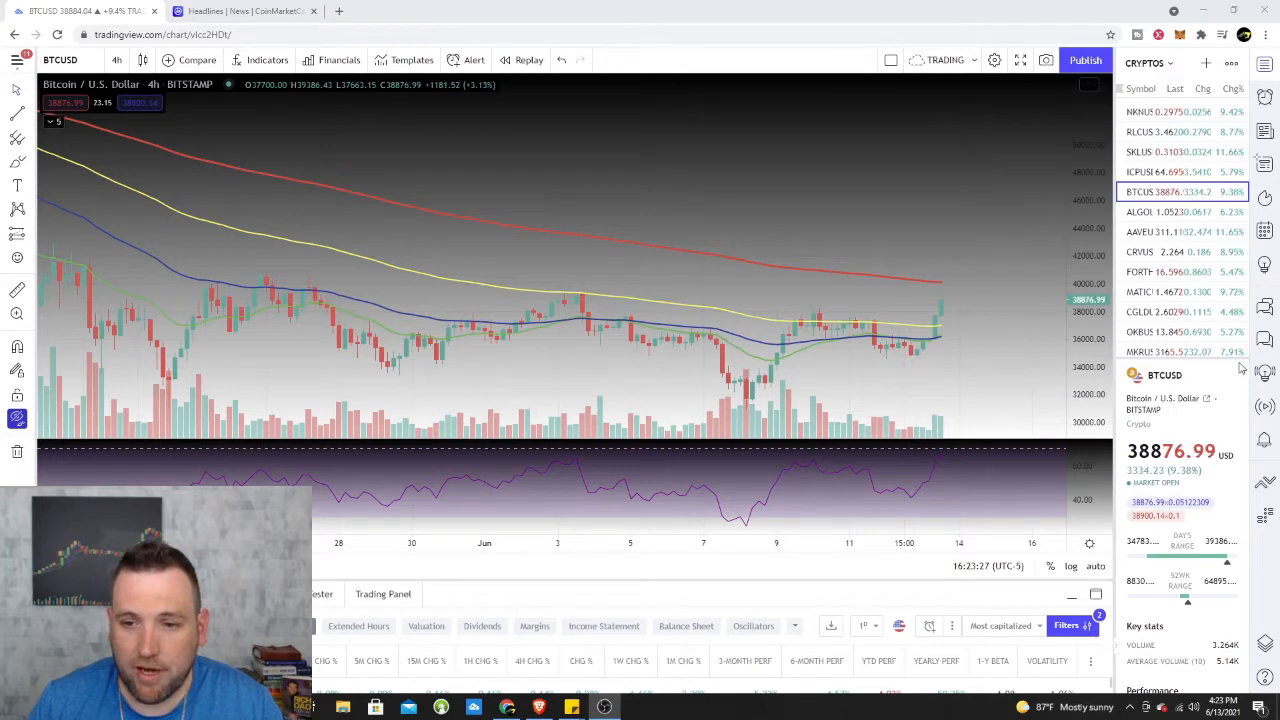
{"action": "mouse_move", "coordinate": [916, 364]}
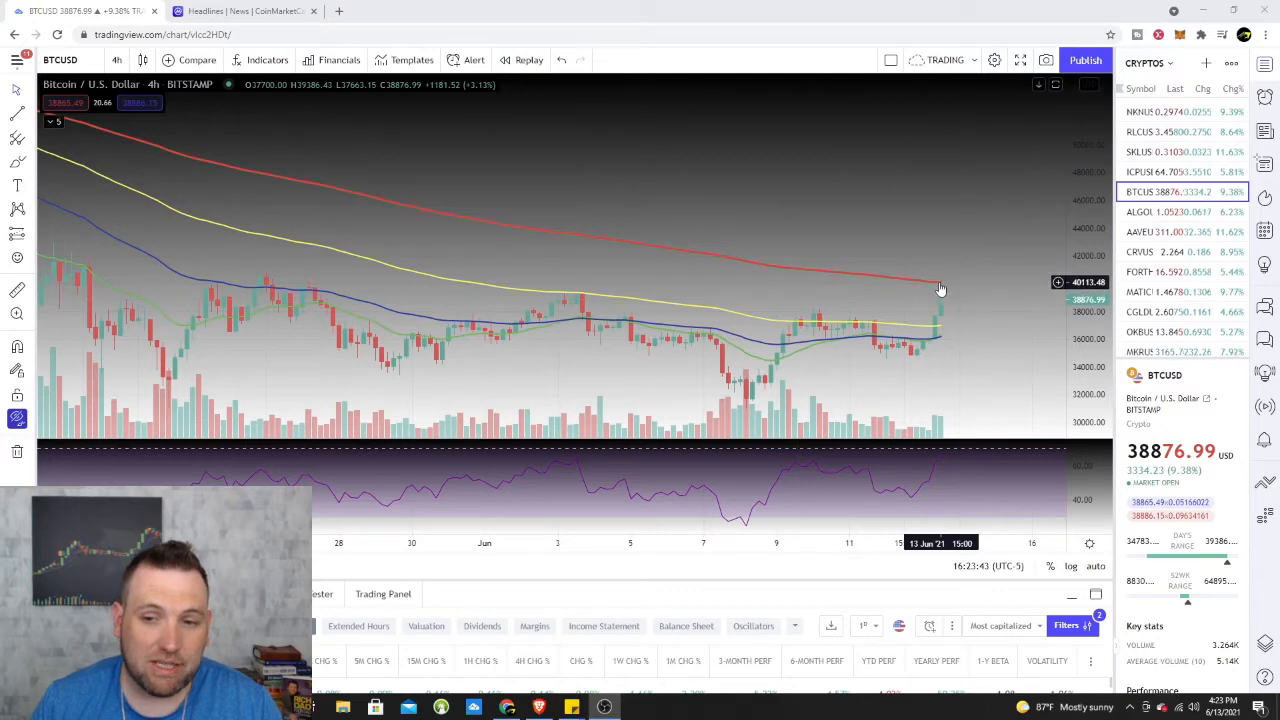
{"action": "mouse_move", "coordinate": [920, 304]}
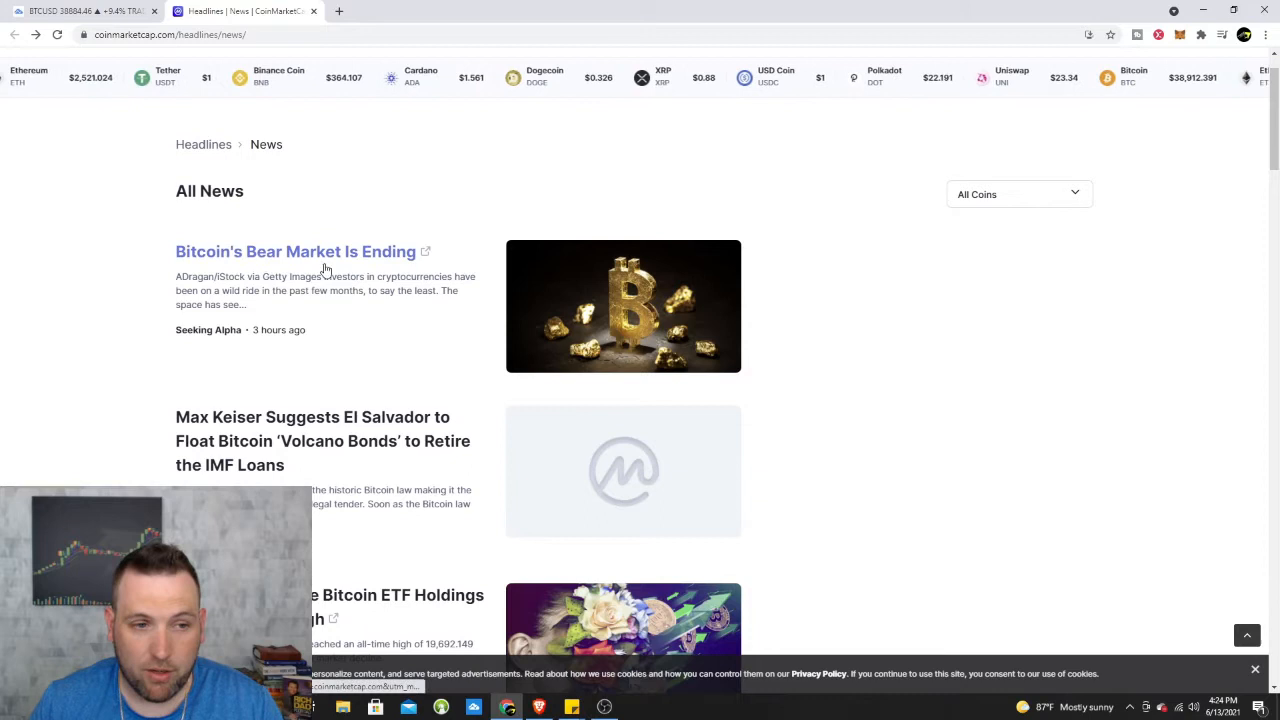
- Scroll the CoinMarketCap headlines and open the 'Bitcoin Taproot upgrade finally achieves activation lock-in!' article
{"action": "scroll", "scroll_direction": "down", "scroll_amount": 3}
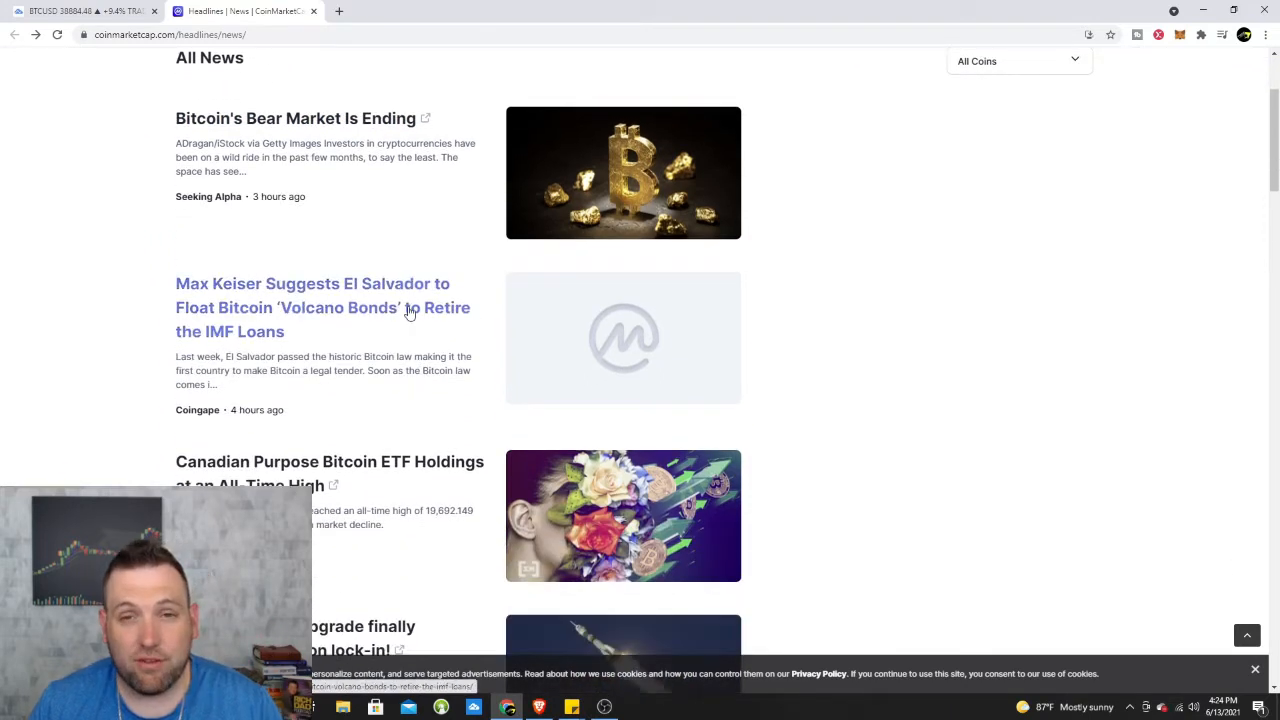
{"action": "mouse_move", "coordinate": [304, 320]}
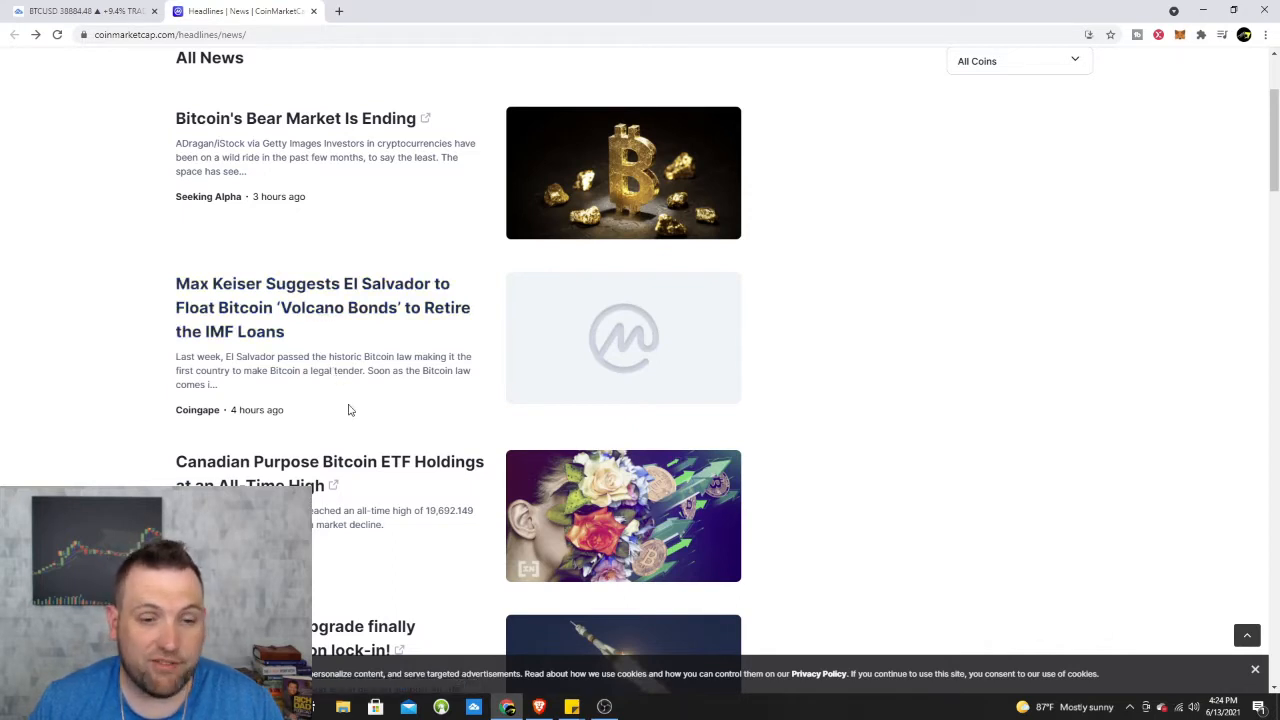
{"action": "mouse_move", "coordinate": [350, 424]}
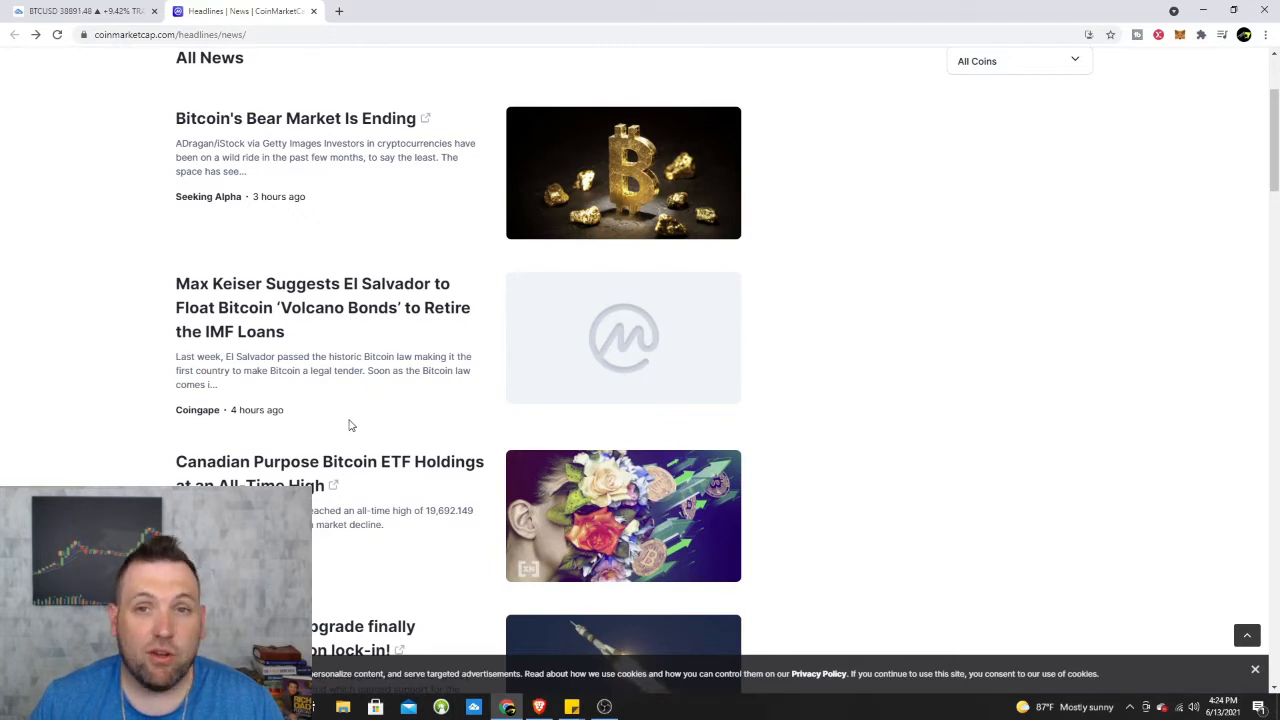
{"action": "mouse_move", "coordinate": [344, 424]}
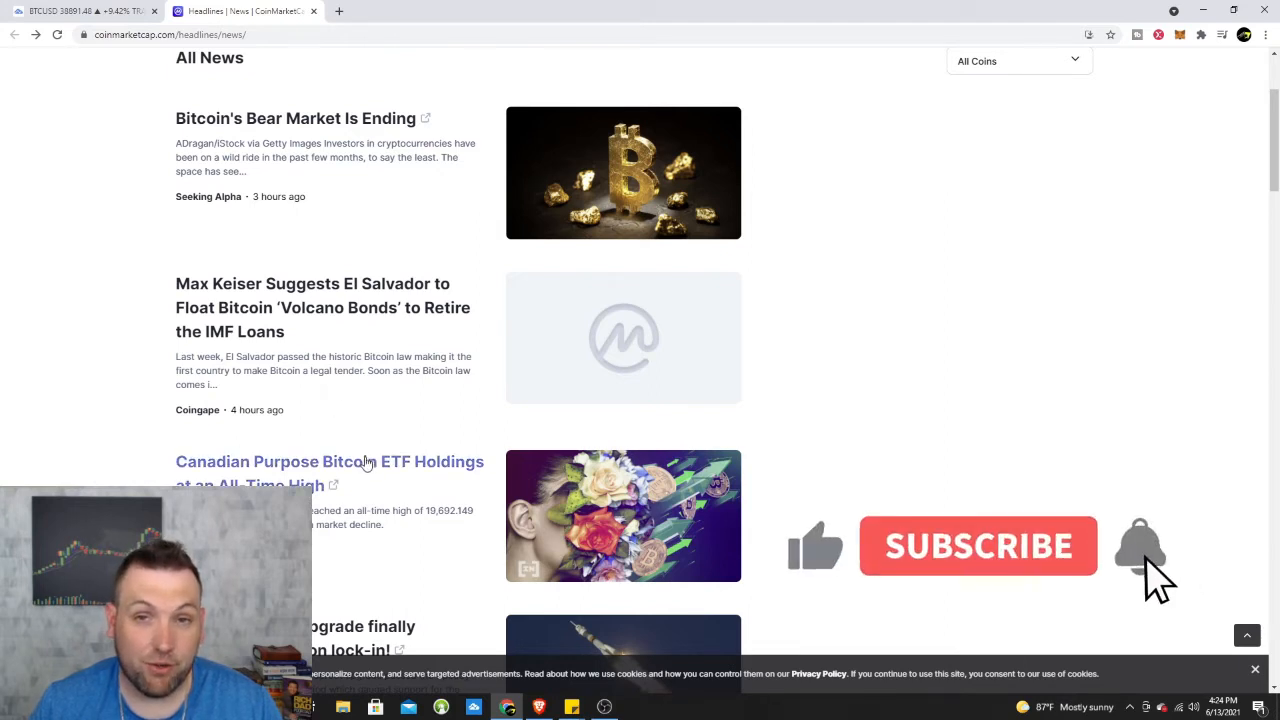
{"action": "left_click", "coordinate": [978, 544]}
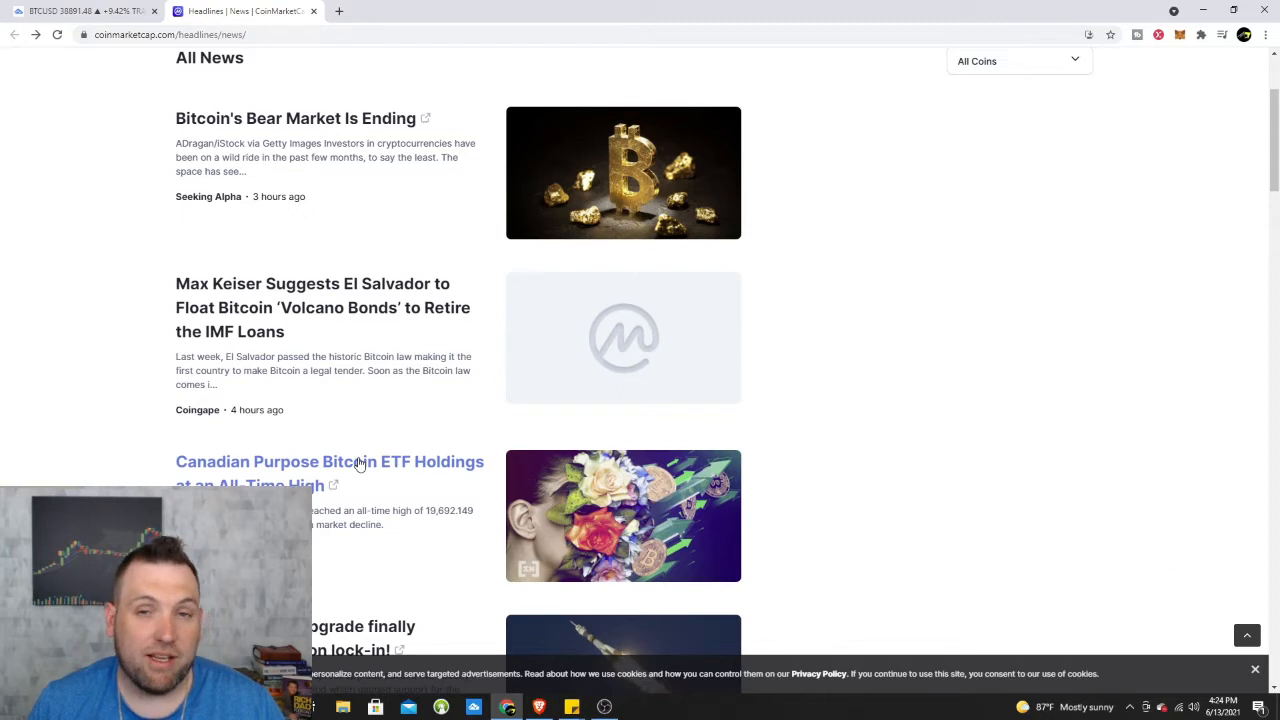
{"action": "scroll", "scroll_direction": "down", "scroll_amount": 3}
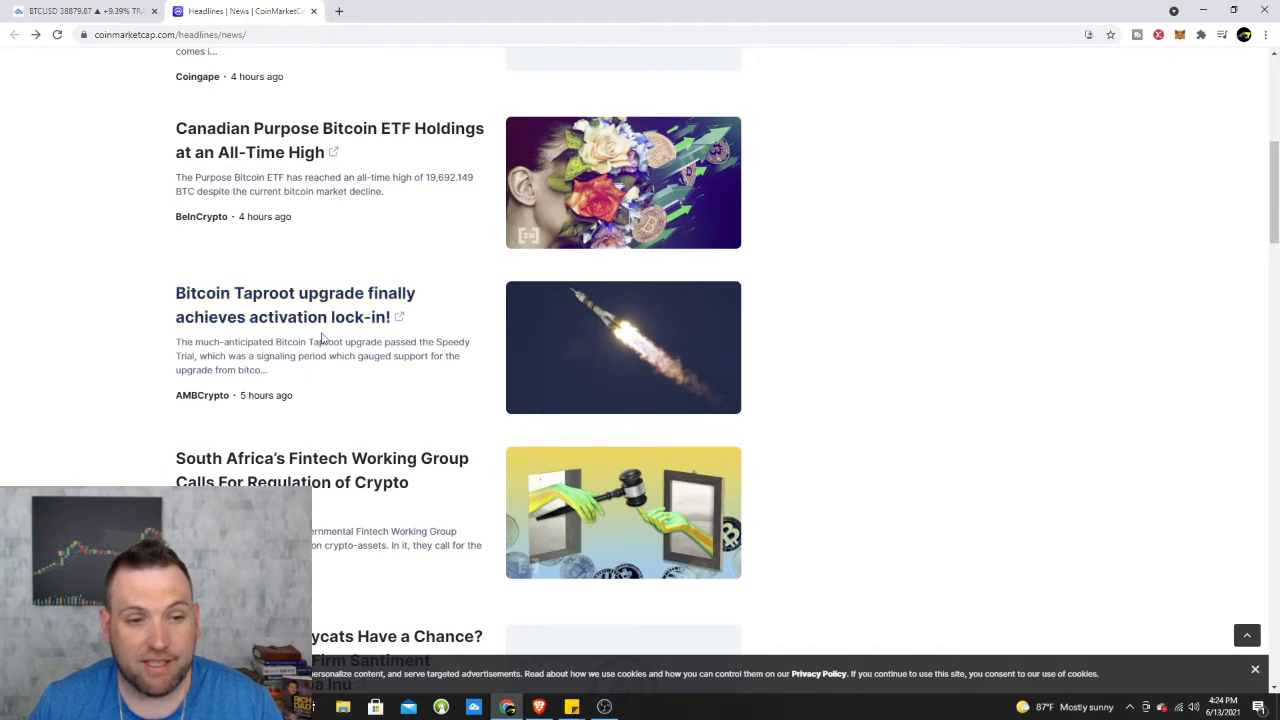
{"action": "left_click", "coordinate": [296, 304]}
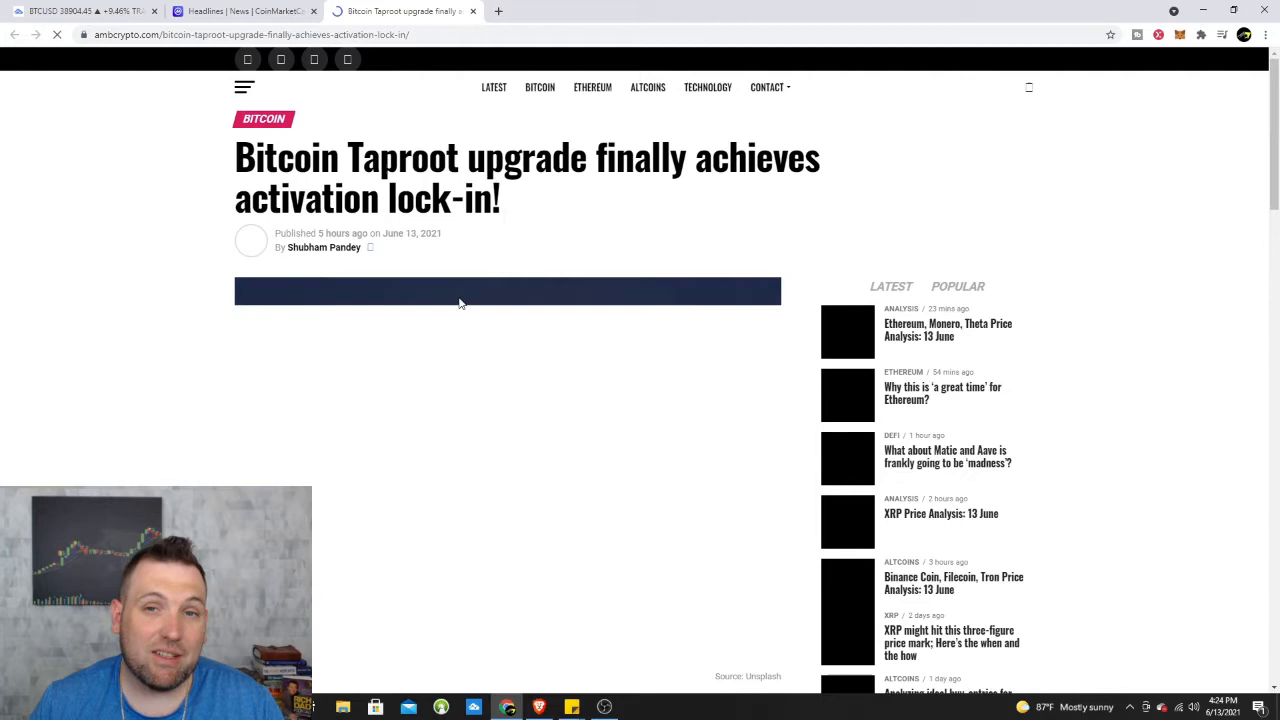
{"action": "scroll", "scroll_direction": "down", "scroll_amount": 3}
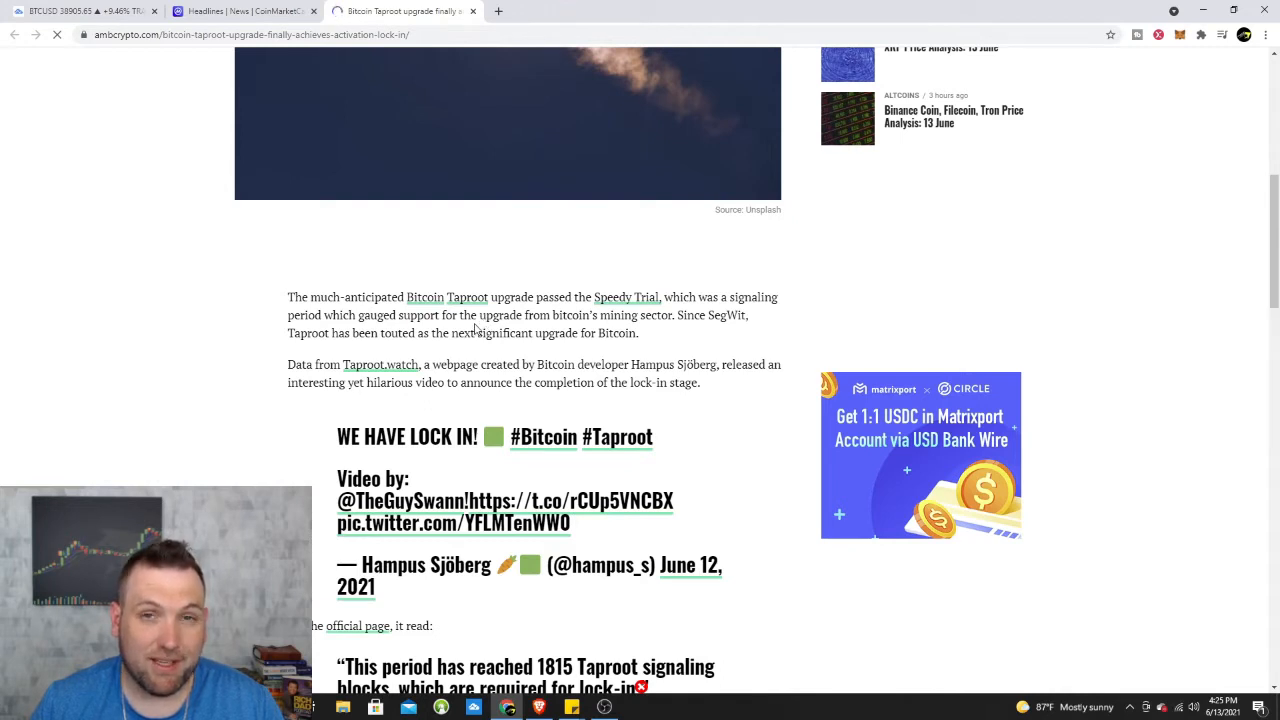
{"action": "mouse_move", "coordinate": [476, 328]}
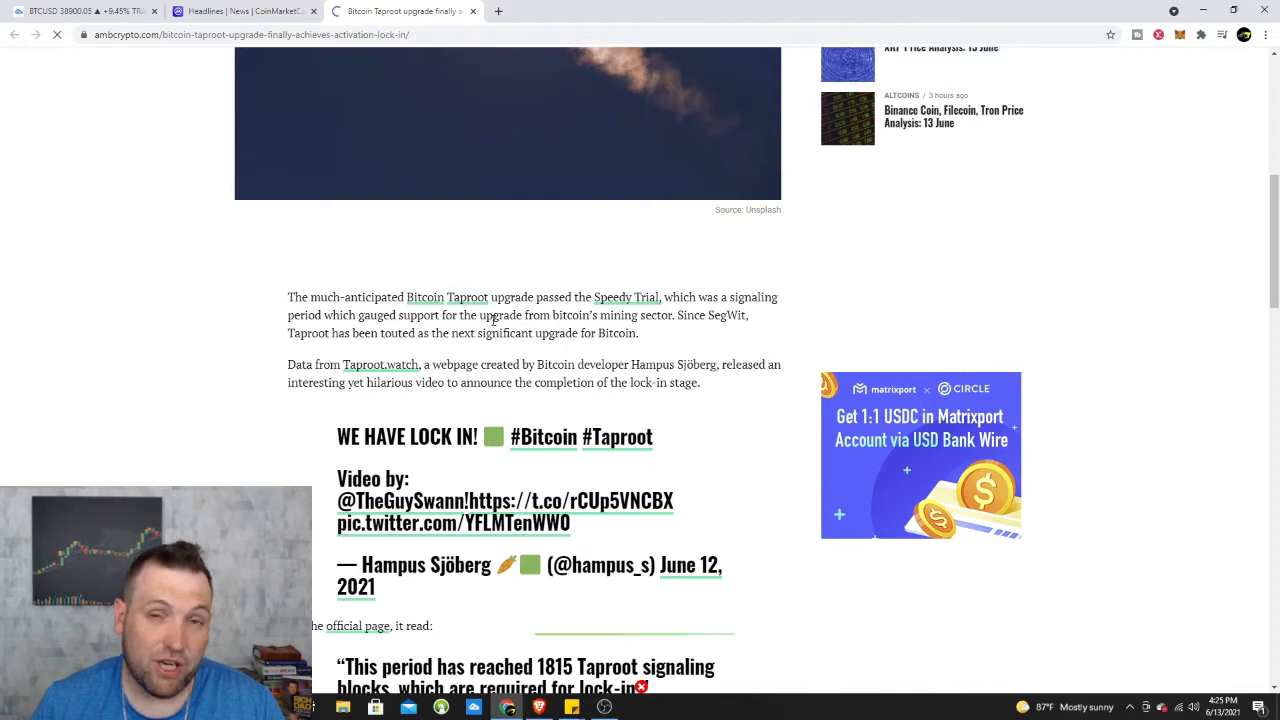
{"action": "scroll", "scroll_direction": "down", "scroll_amount": 3}
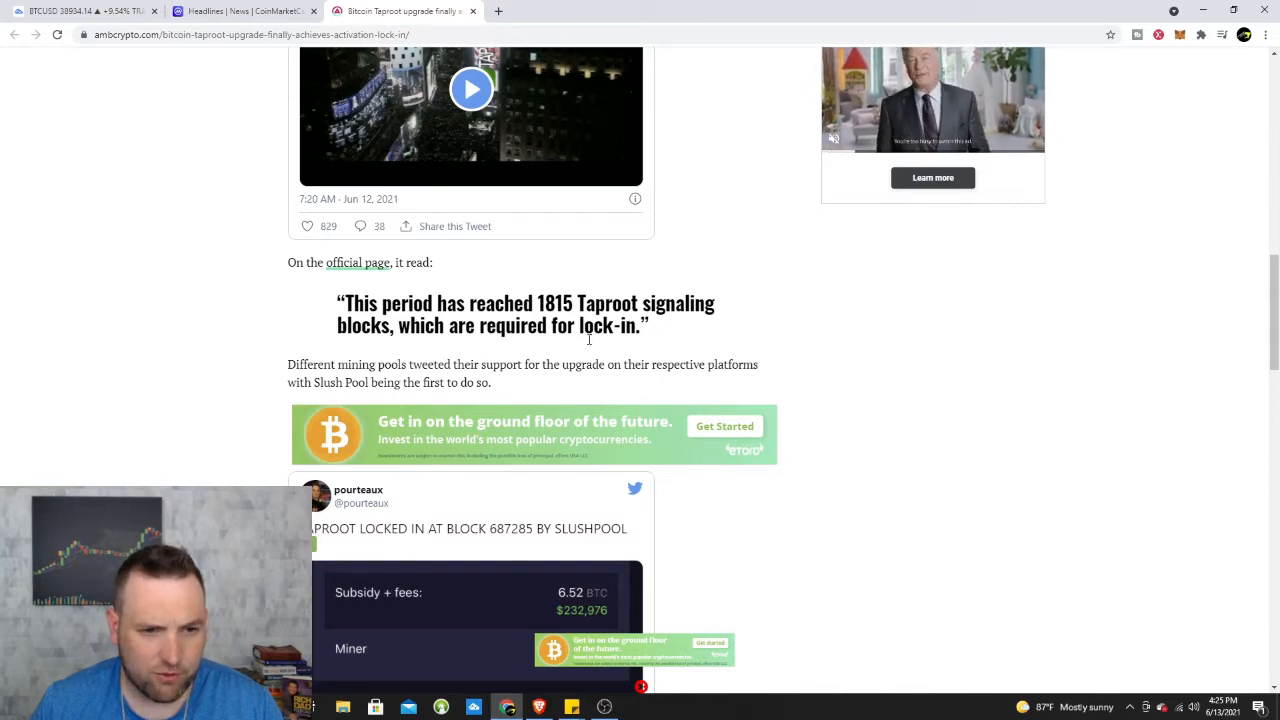
{"action": "scroll", "scroll_direction": "down", "scroll_amount": 3}
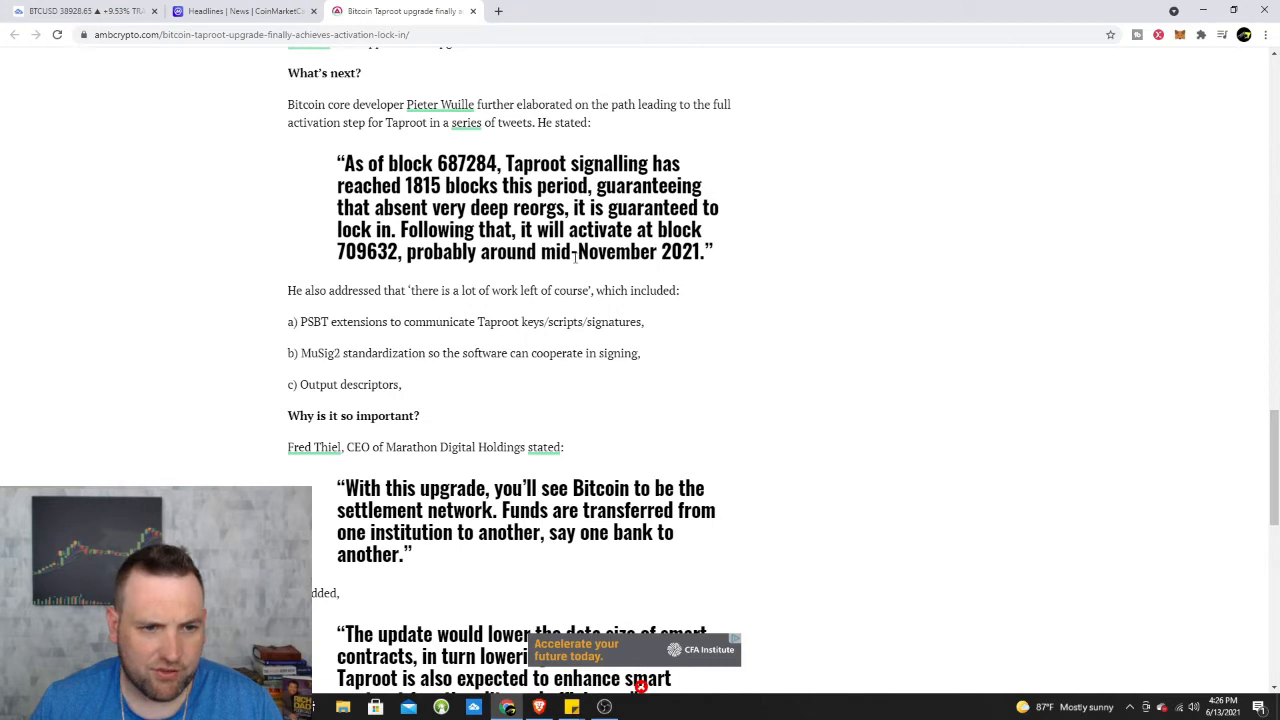
{"action": "scroll", "scroll_direction": "down", "scroll_amount": 3}
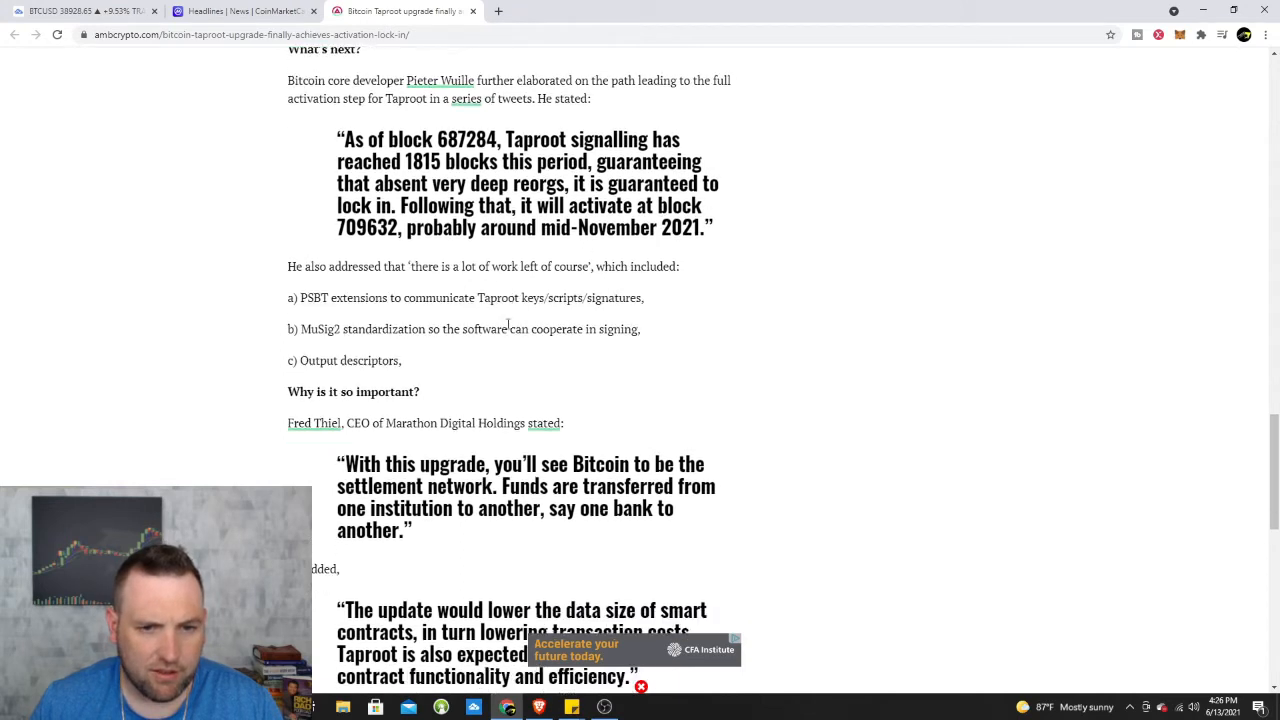
{"action": "scroll", "scroll_direction": "down", "scroll_amount": 3}
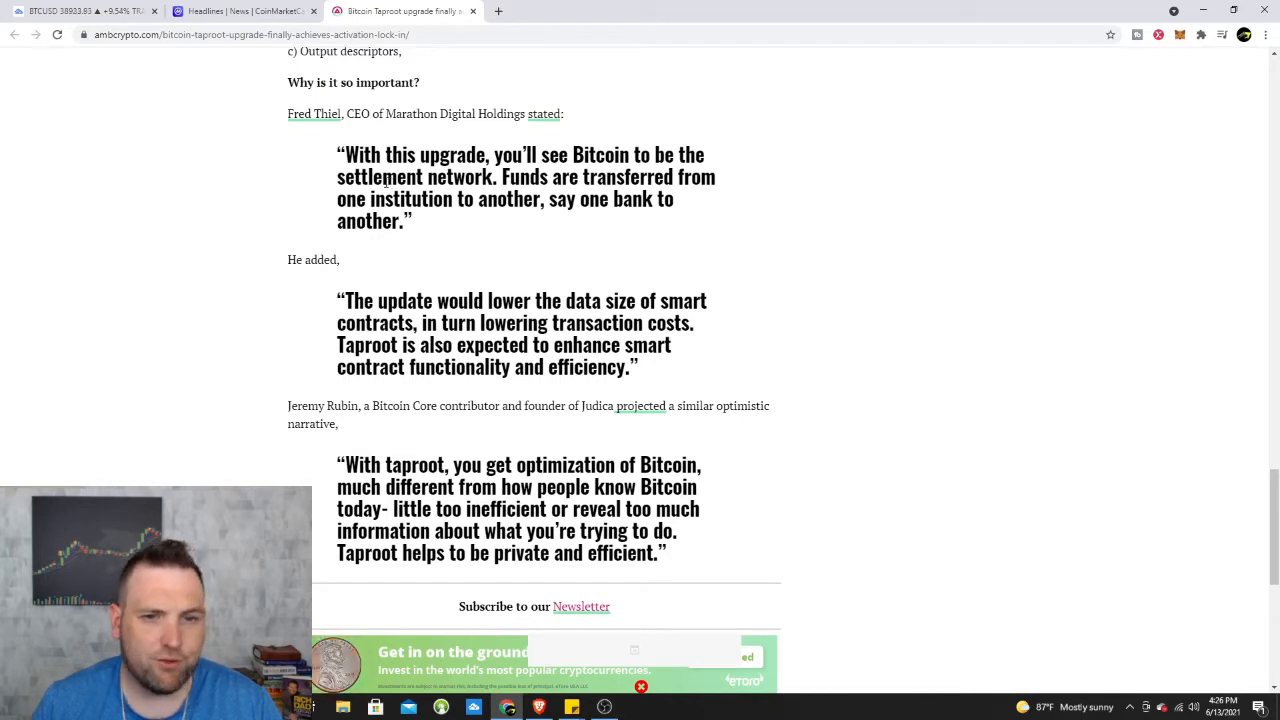
{"action": "scroll", "scroll_direction": "down", "scroll_amount": 3}
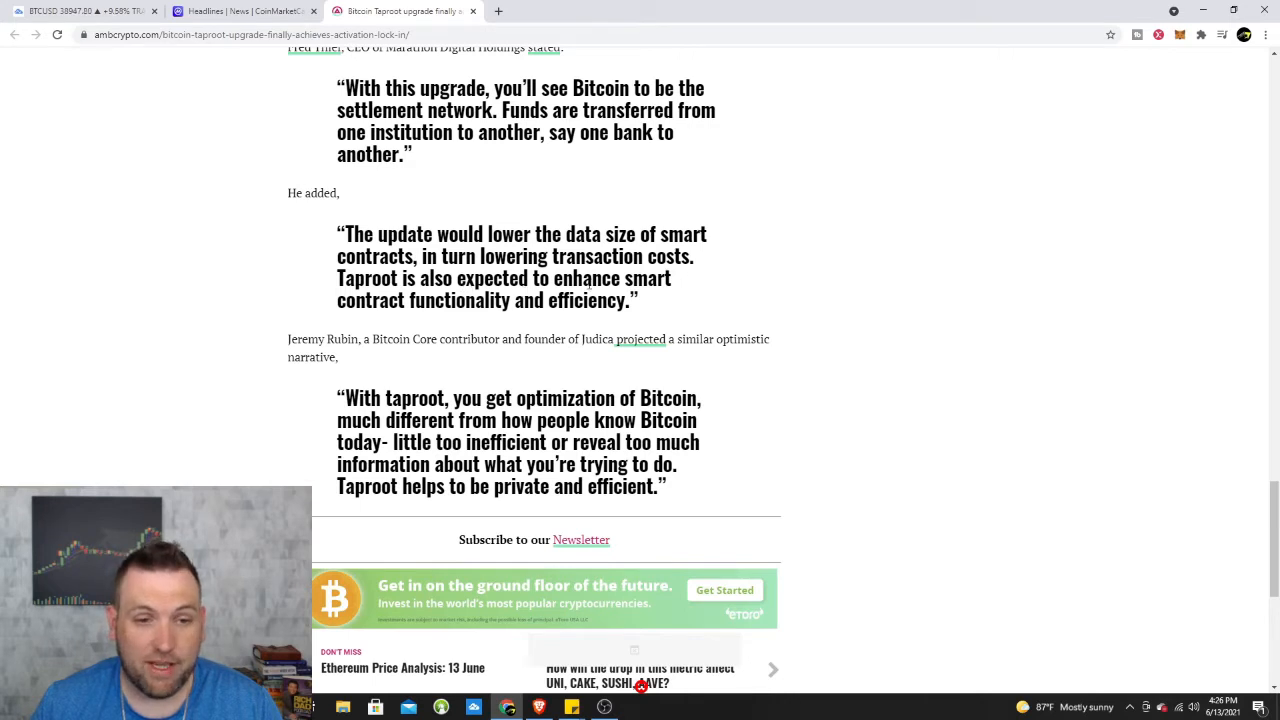
{"action": "mouse_move", "coordinate": [520, 320]}
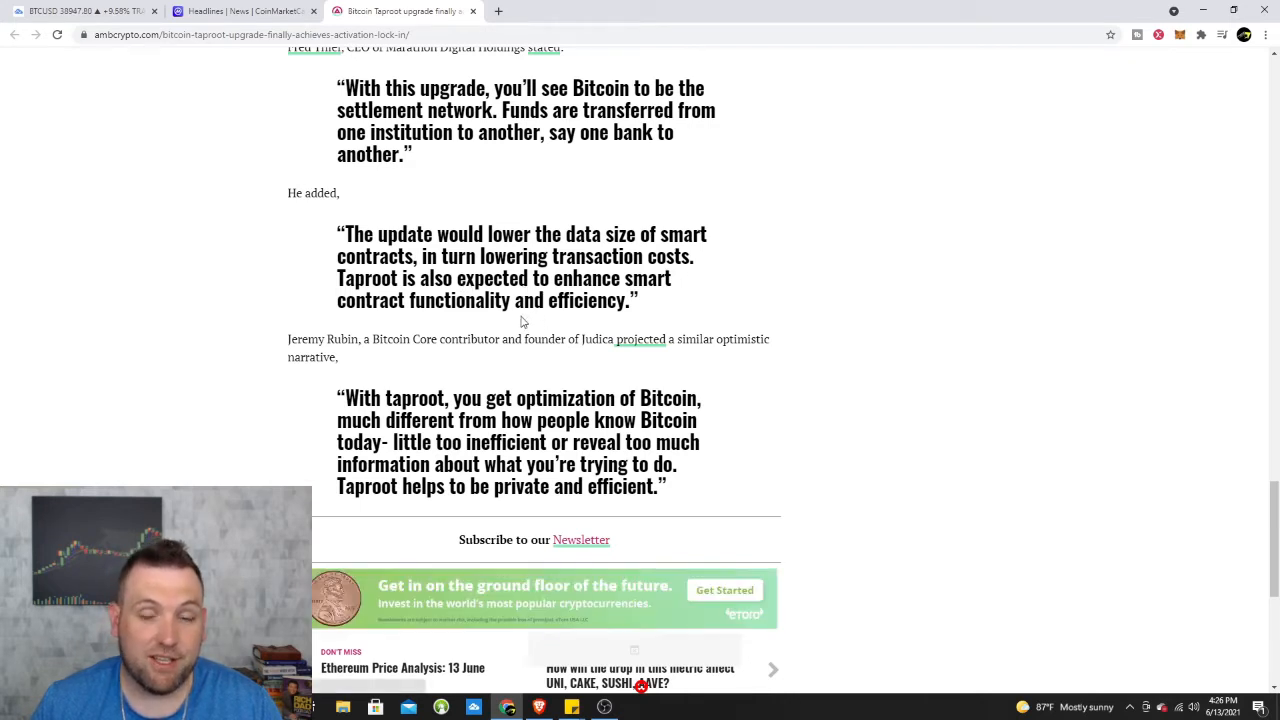
{"action": "scroll", "scroll_direction": "down", "scroll_amount": 3}
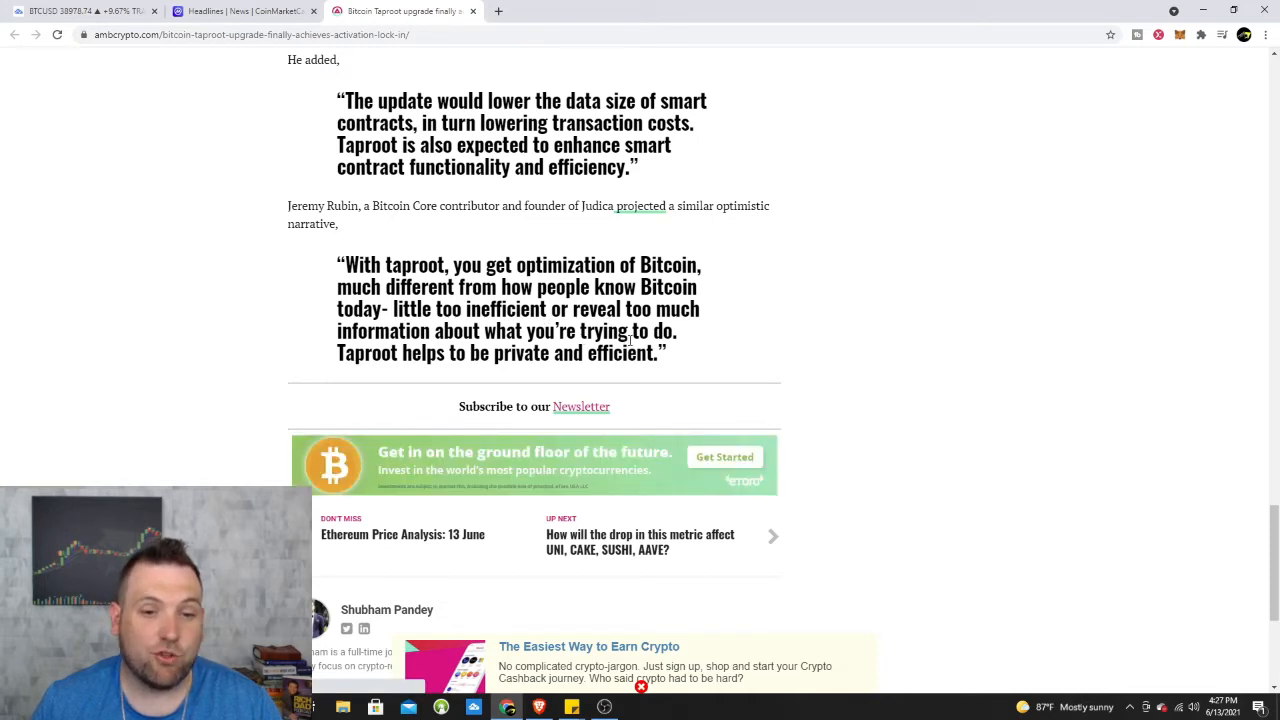
{"action": "scroll", "scroll_direction": "down", "scroll_amount": 3}
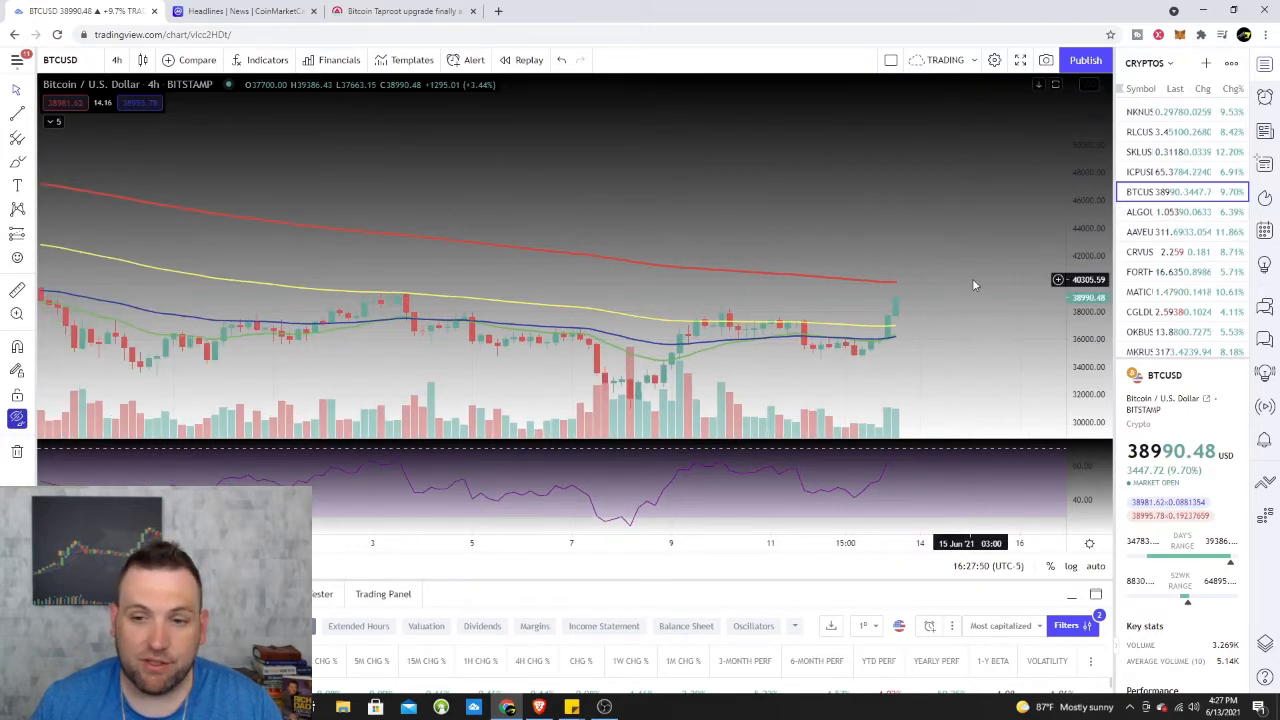
- Load the ETHUSD chart from the watchlist in place of Bitcoin
{"action": "left_click", "coordinate": [1140, 204]}
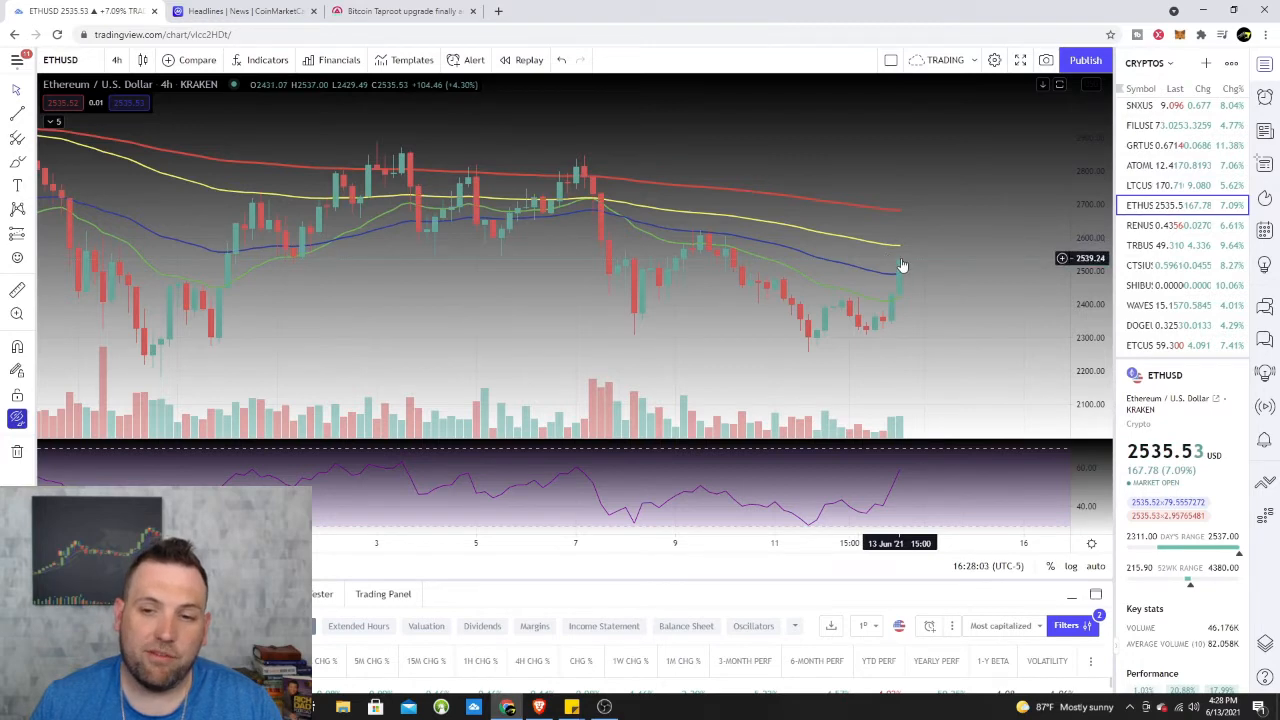
{"action": "mouse_move", "coordinate": [884, 242]}
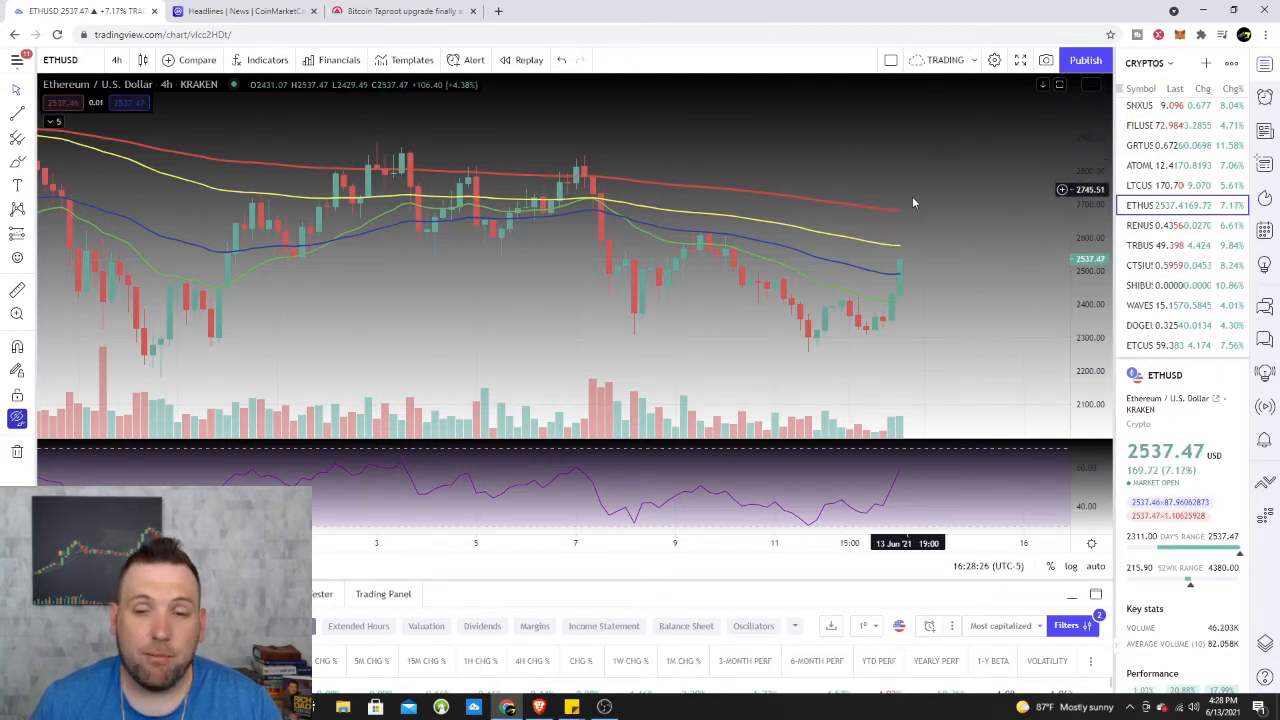
- Change the Ethereum chart's interval to the daily timeframe
{"action": "left_click", "coordinate": [116, 60]}
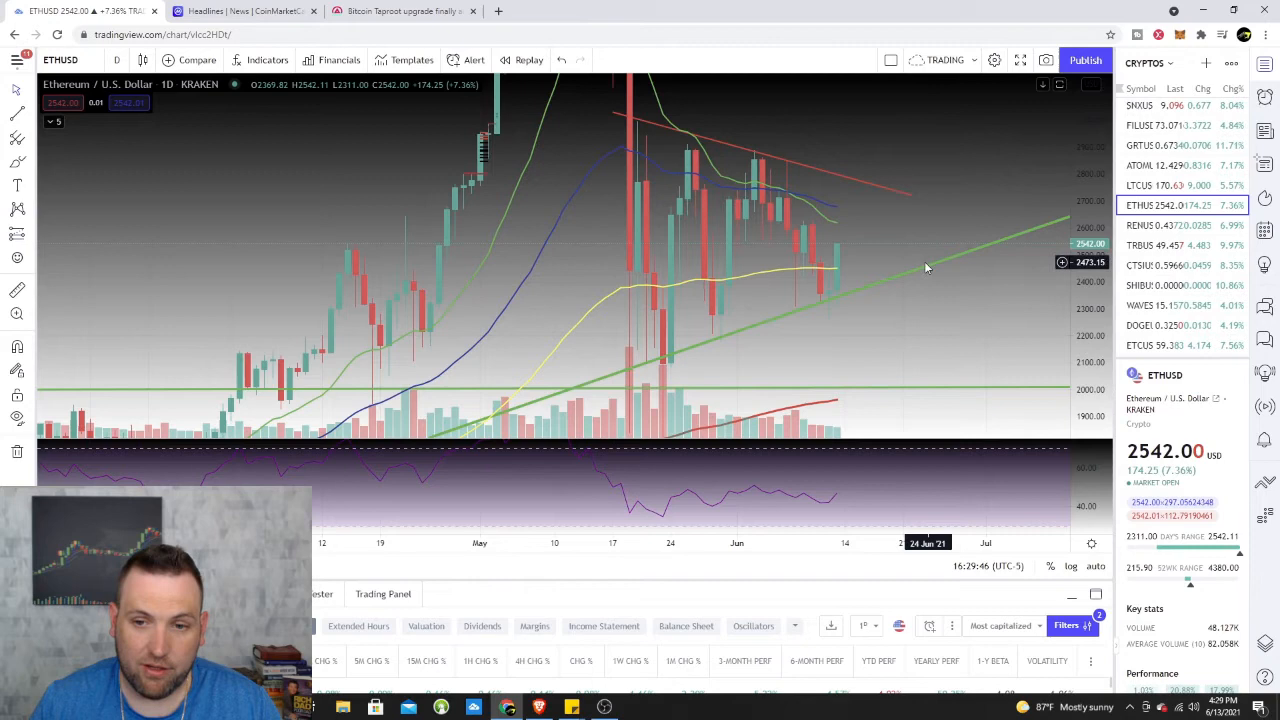
{"action": "mouse_move", "coordinate": [938, 248]}
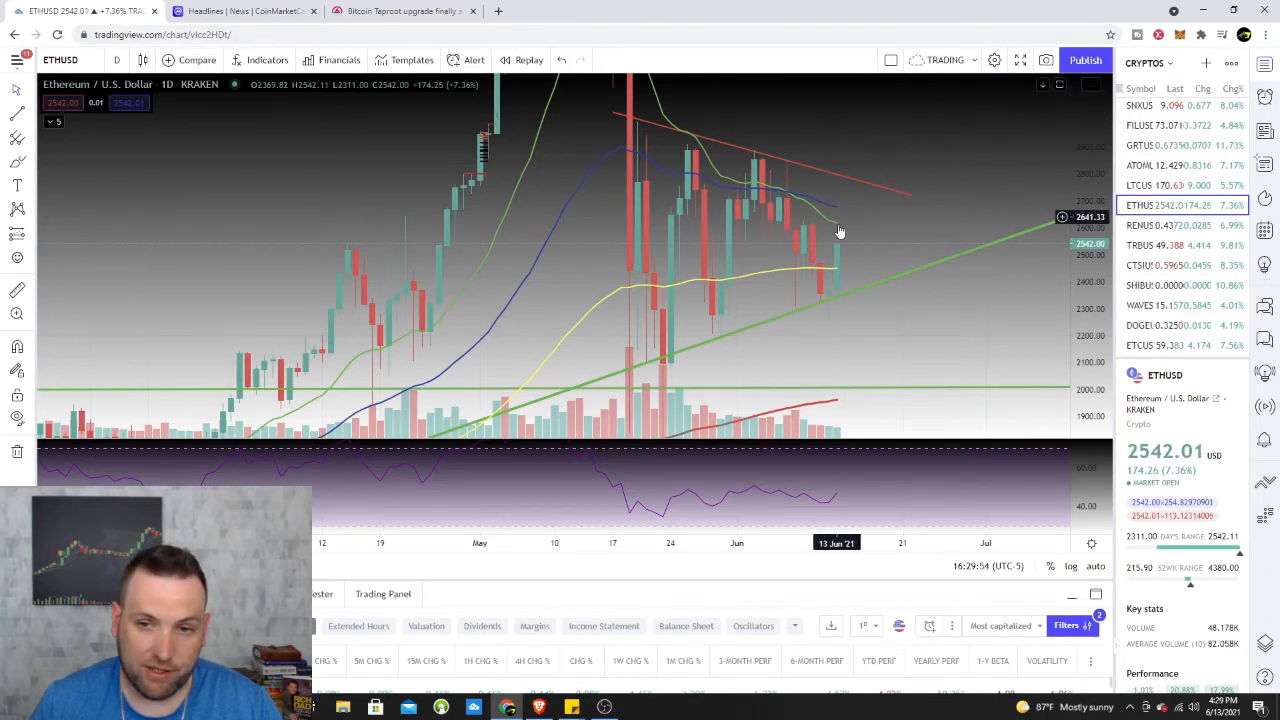
{"action": "mouse_move", "coordinate": [940, 246]}
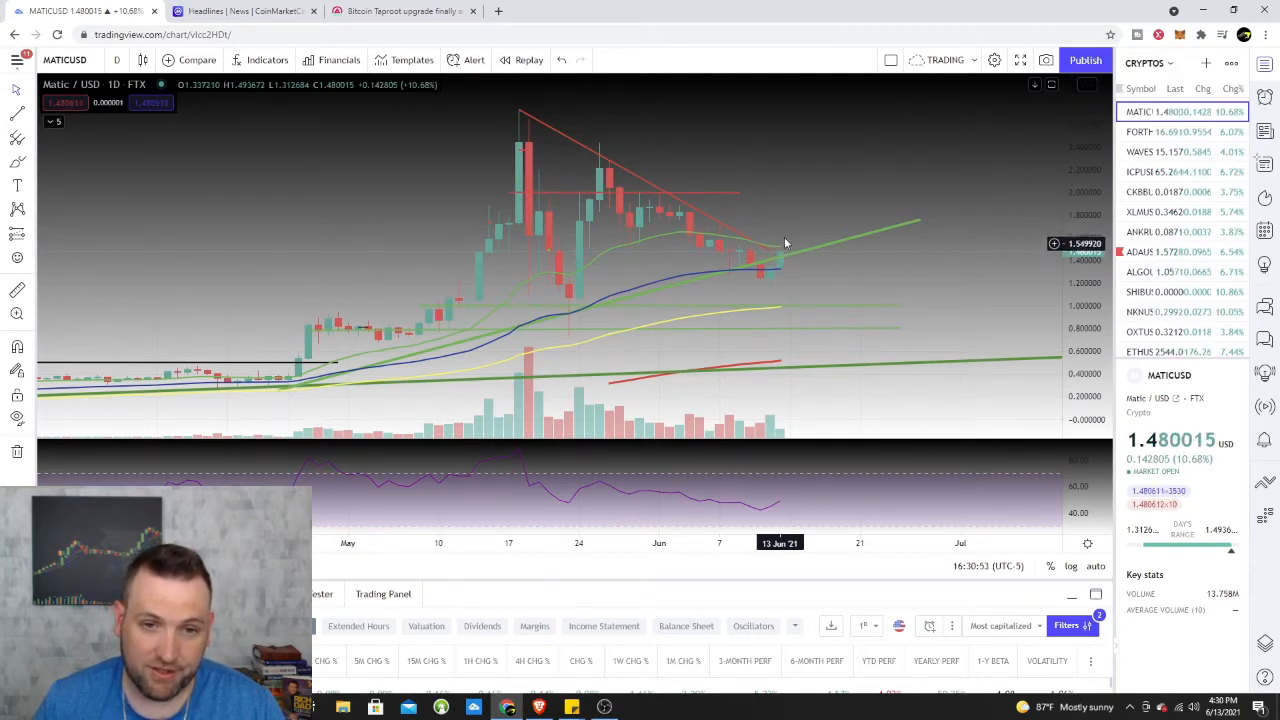
- Switch the MATIC/USD chart from daily to 4-hour candles
{"action": "left_click", "coordinate": [116, 60]}
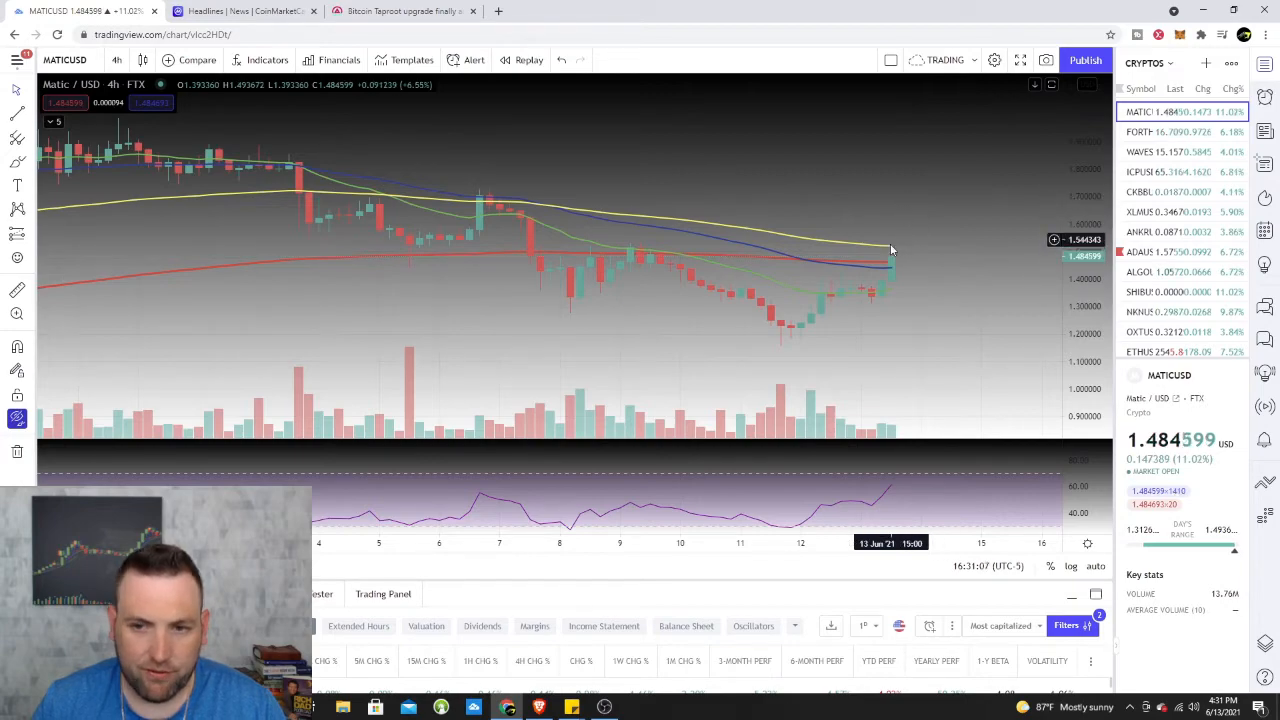
{"action": "mouse_move", "coordinate": [916, 264]}
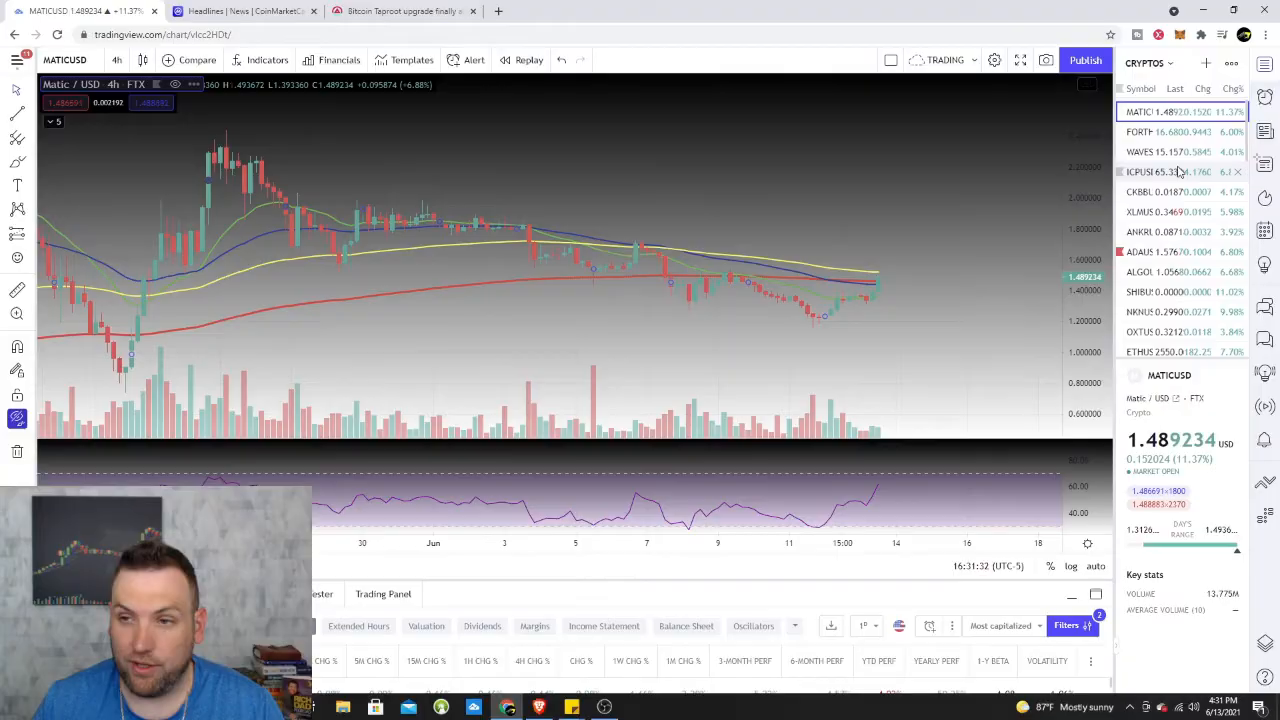
- Load the ADAUSD Cardano chart from the watchlist
{"action": "left_click", "coordinate": [1140, 252]}
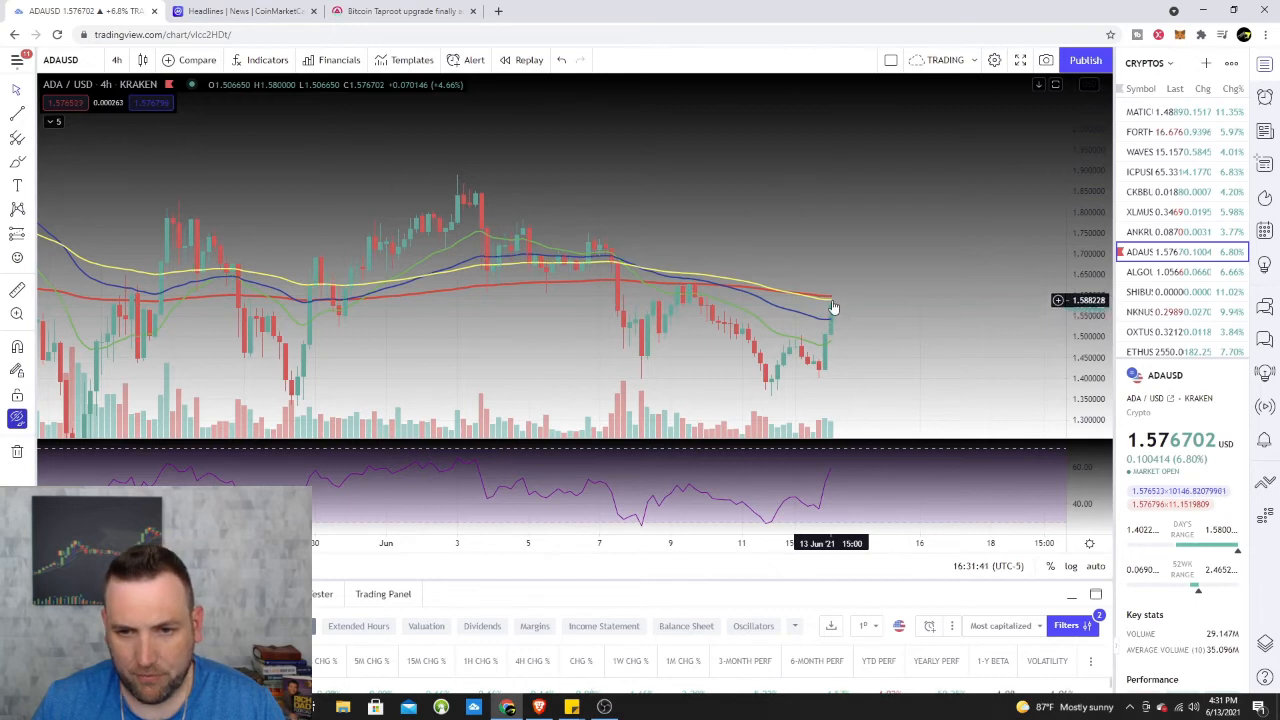
{"action": "mouse_move", "coordinate": [830, 308]}
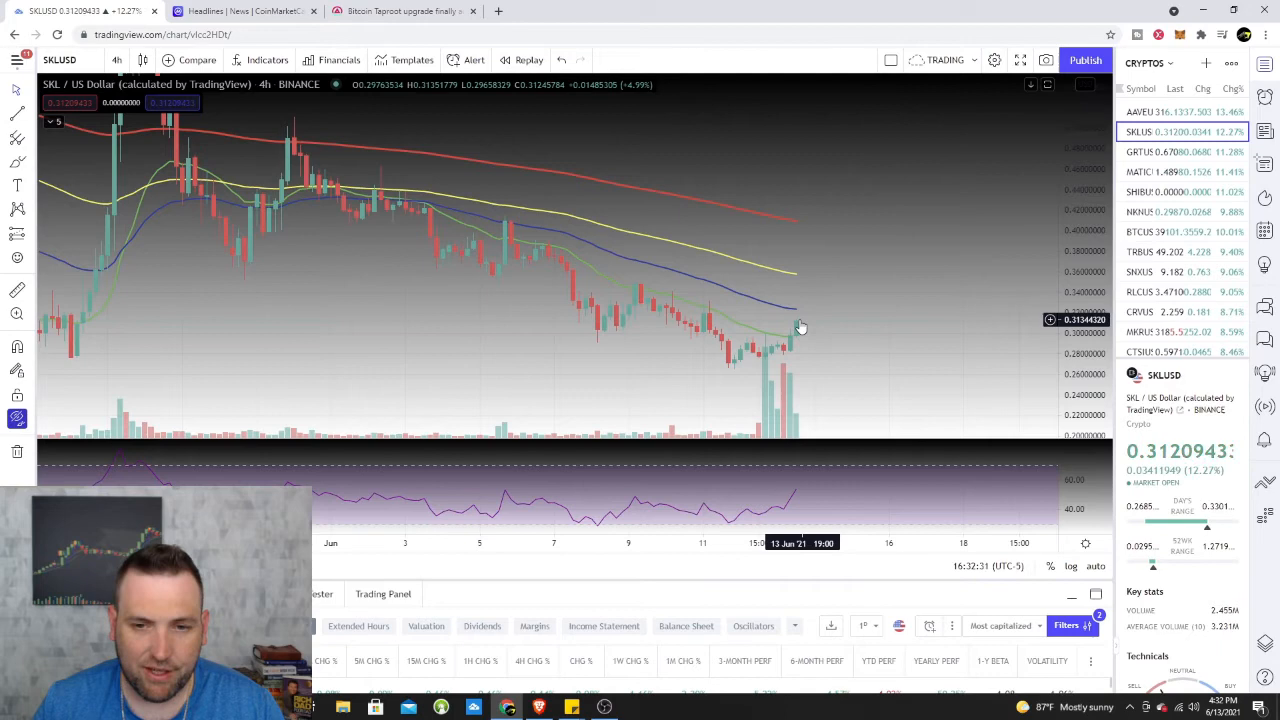
{"action": "mouse_move", "coordinate": [708, 348]}
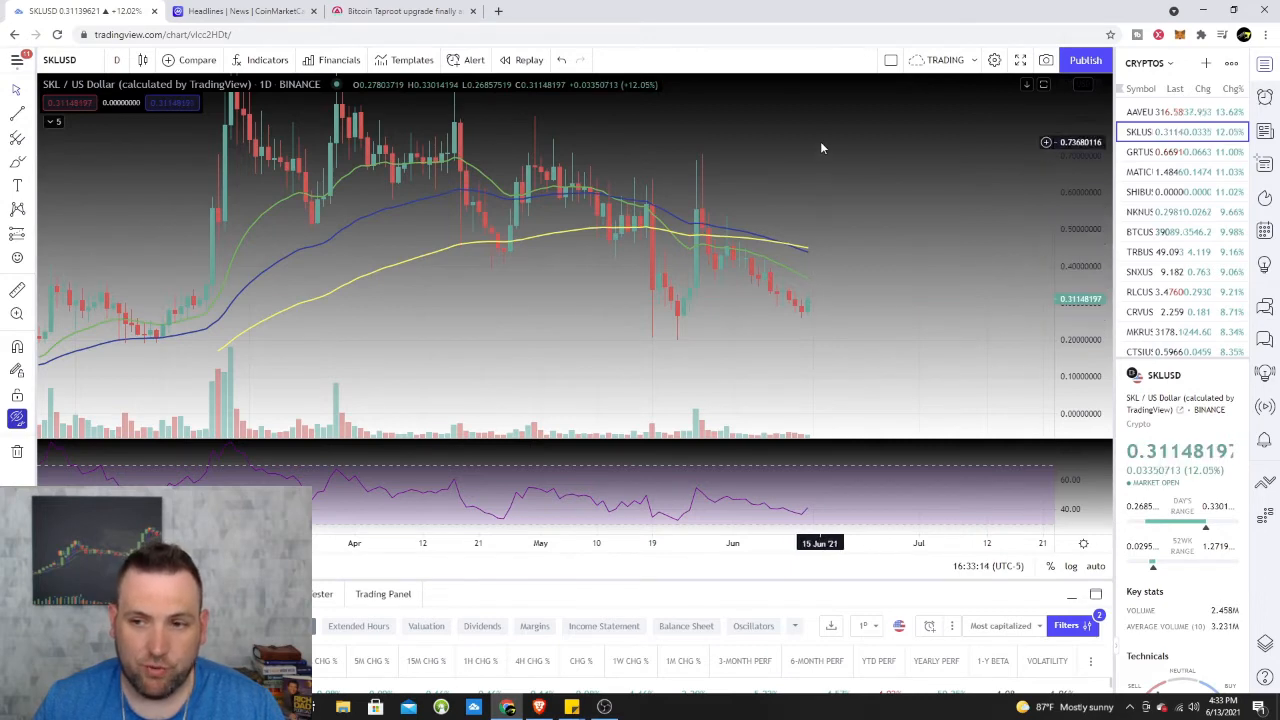
{"action": "mouse_move", "coordinate": [784, 252]}
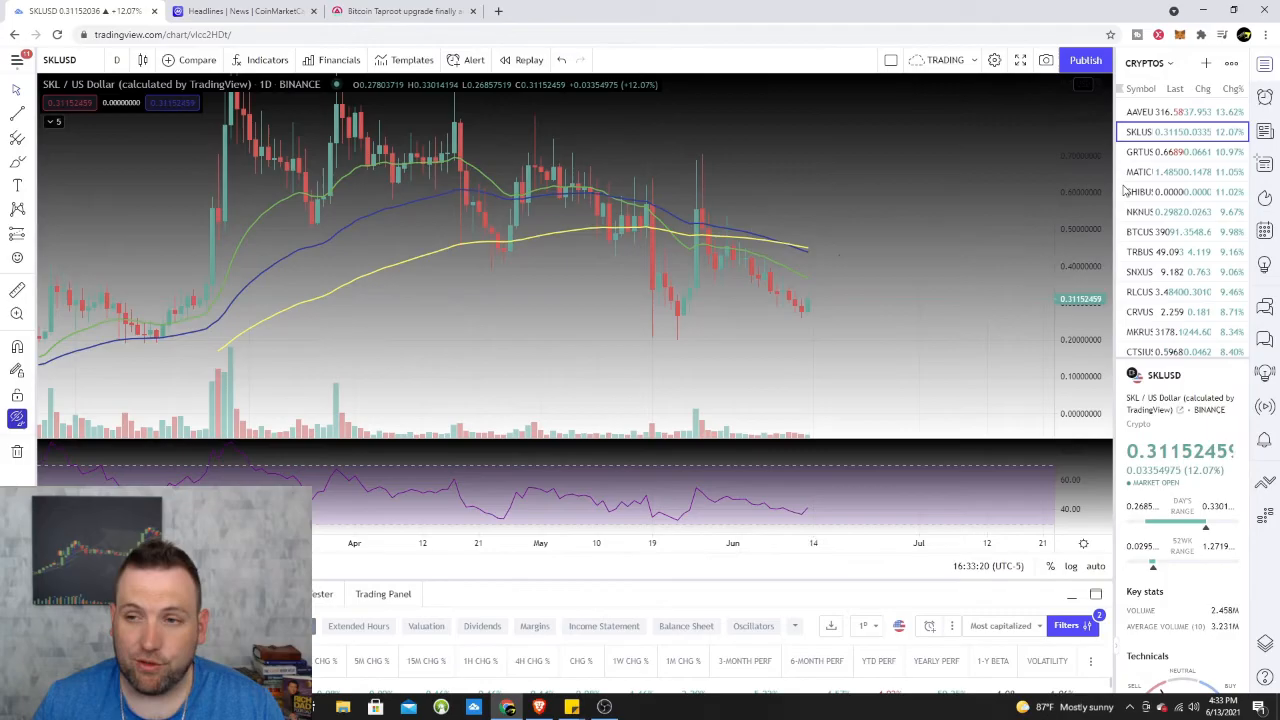
- Load the DOGEUSD Dogecoin daily chart from the watchlist
{"action": "left_click", "coordinate": [1140, 238]}
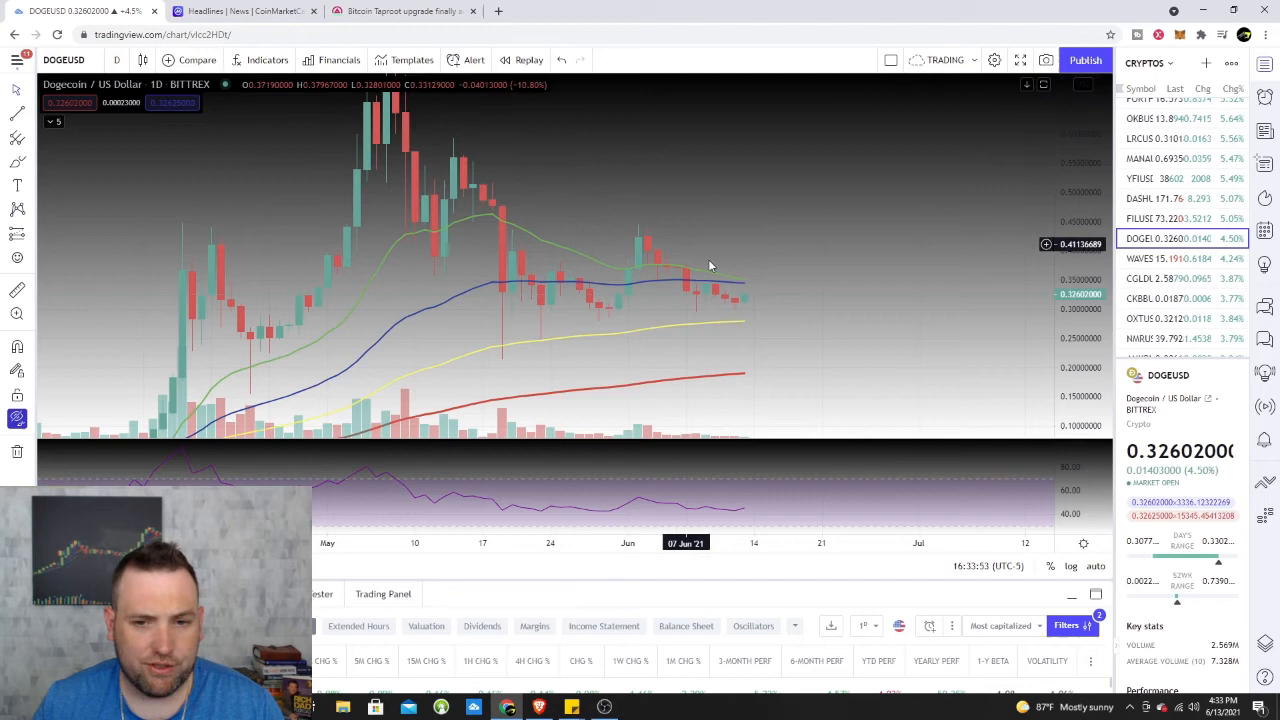
{"action": "mouse_move", "coordinate": [752, 302]}
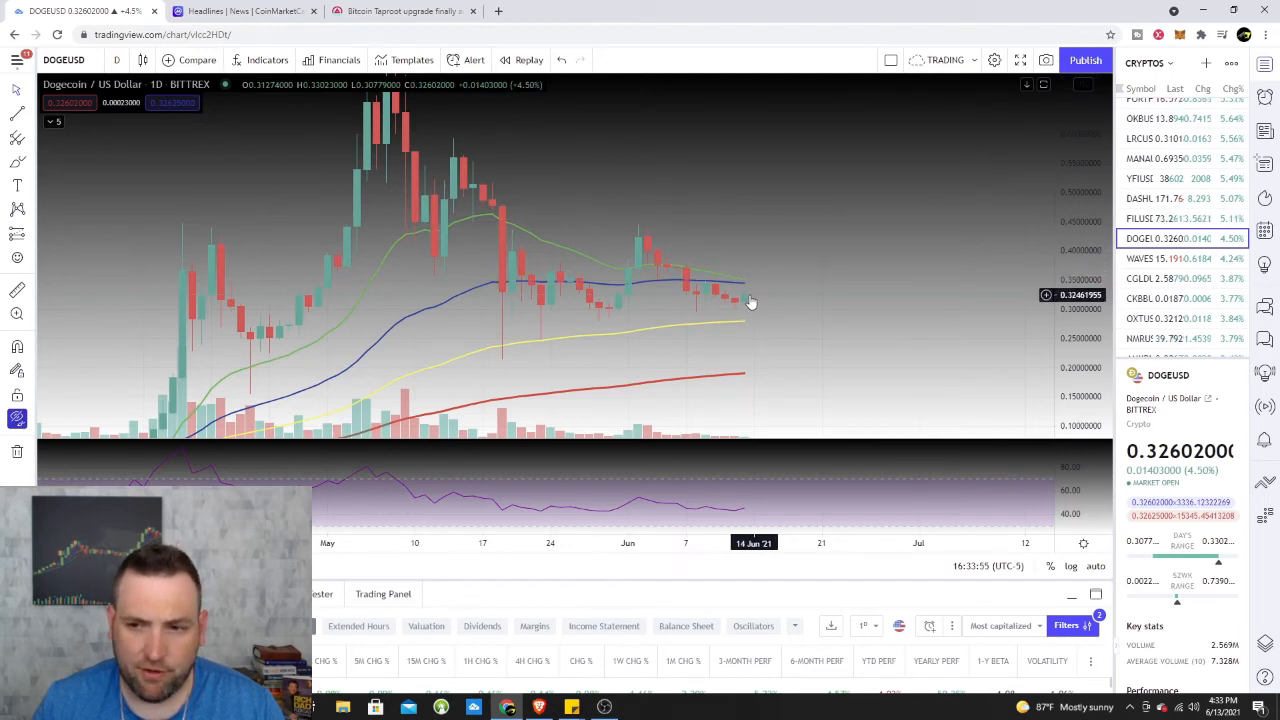
{"action": "mouse_move", "coordinate": [748, 288]}
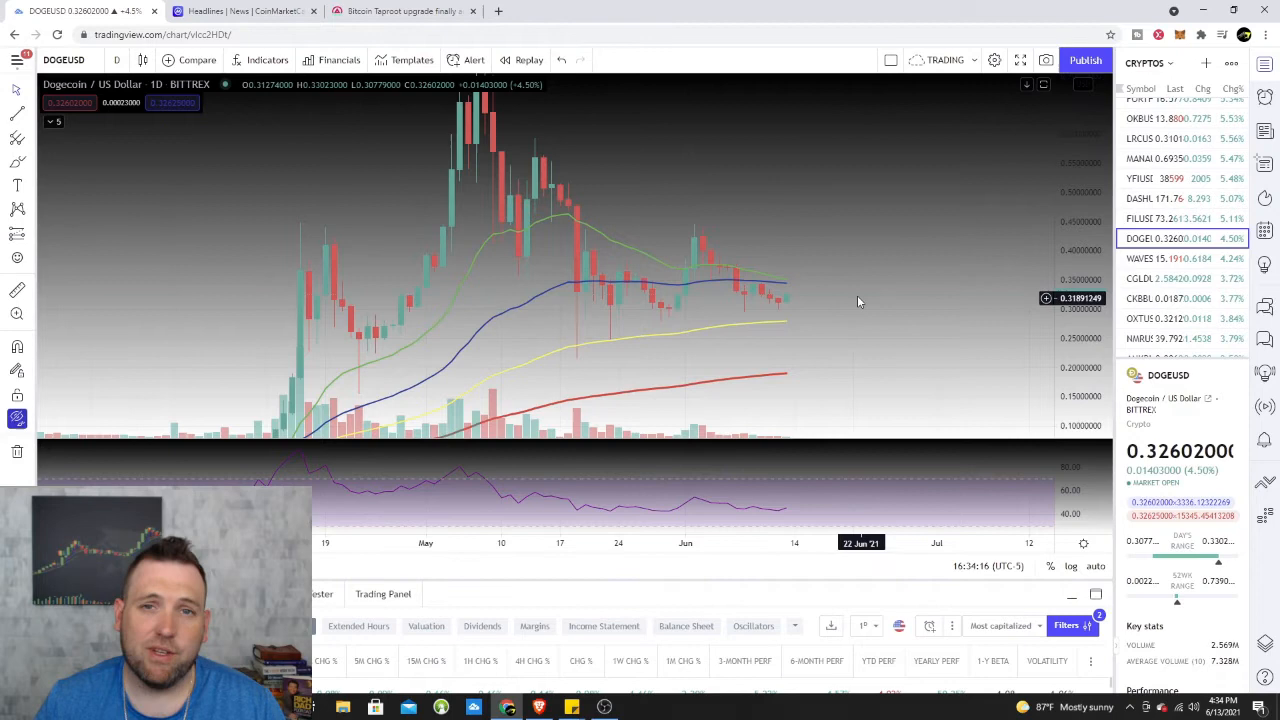
{"action": "mouse_move", "coordinate": [920, 296]}
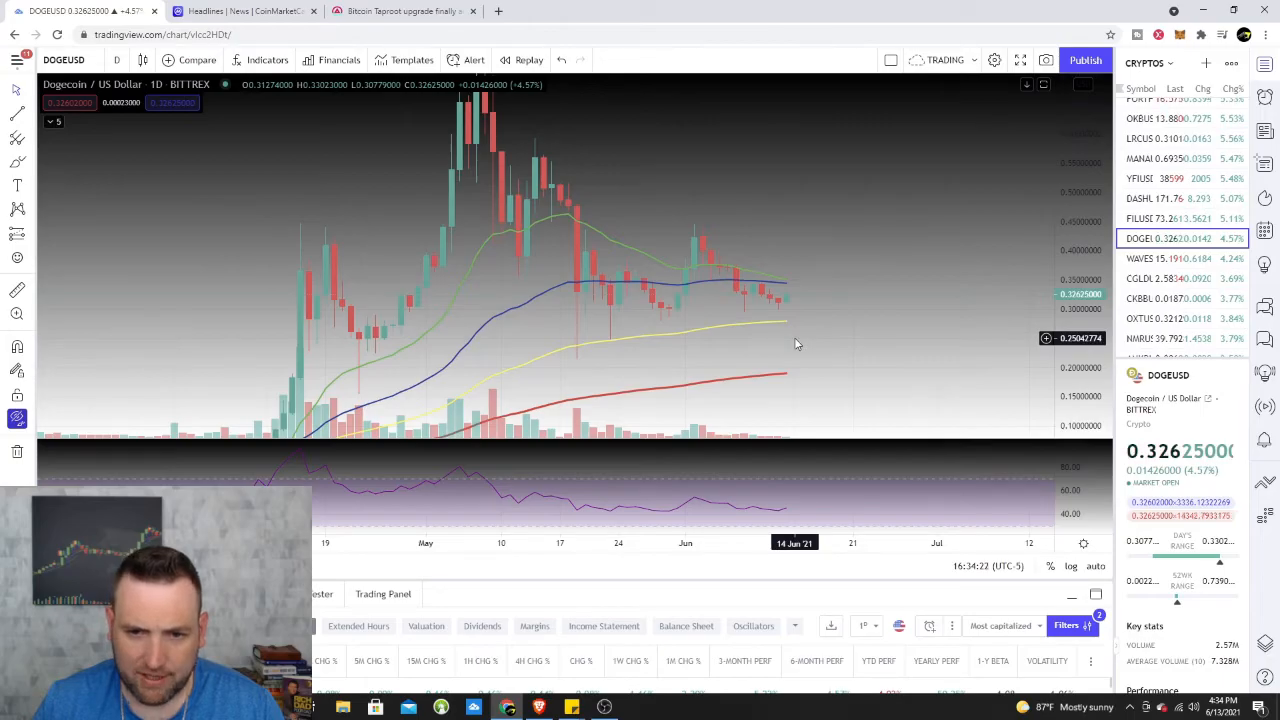
- Load the STMXUSD daily chart from the watchlist
{"action": "left_click", "coordinate": [1156, 302]}
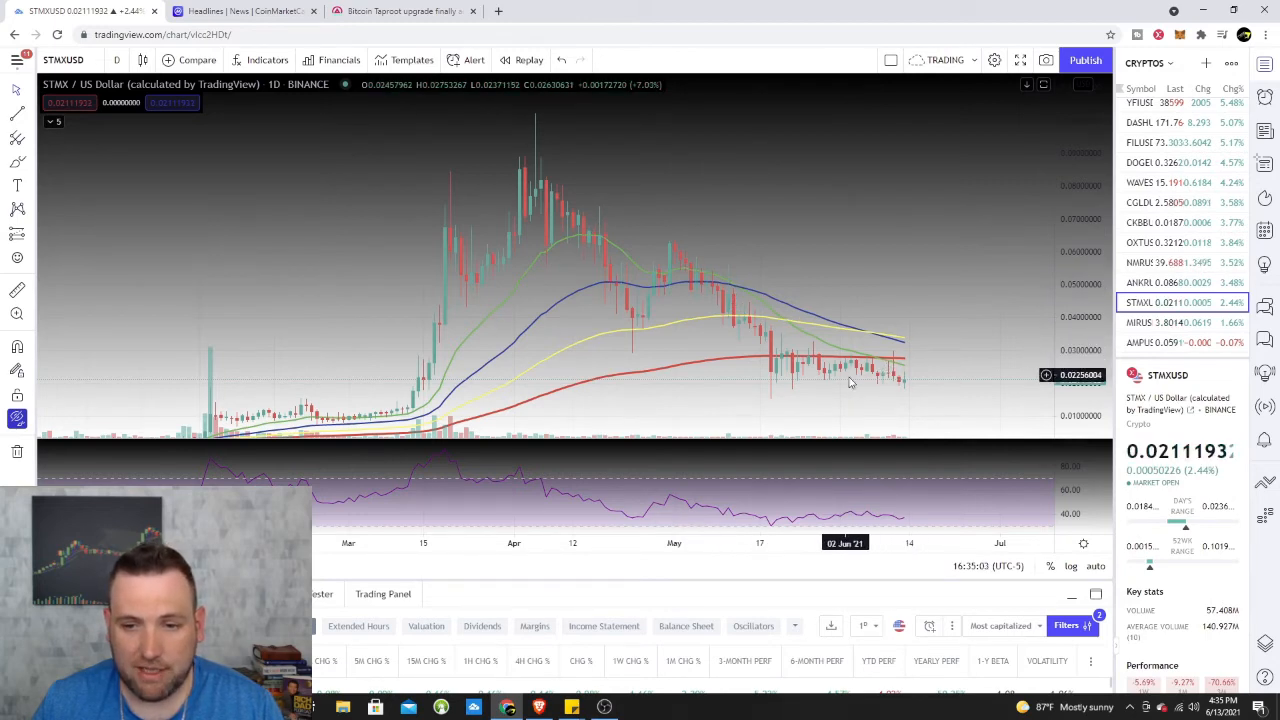
{"action": "mouse_move", "coordinate": [832, 380]}
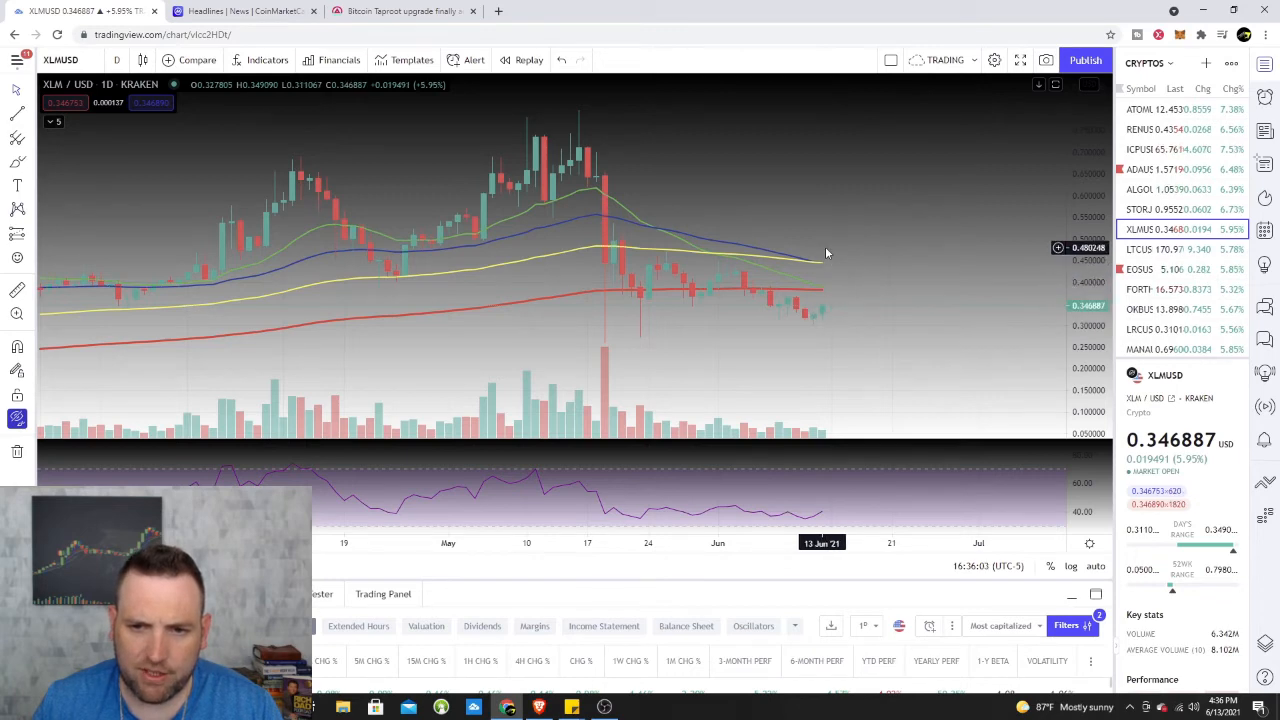
{"action": "mouse_move", "coordinate": [818, 264]}
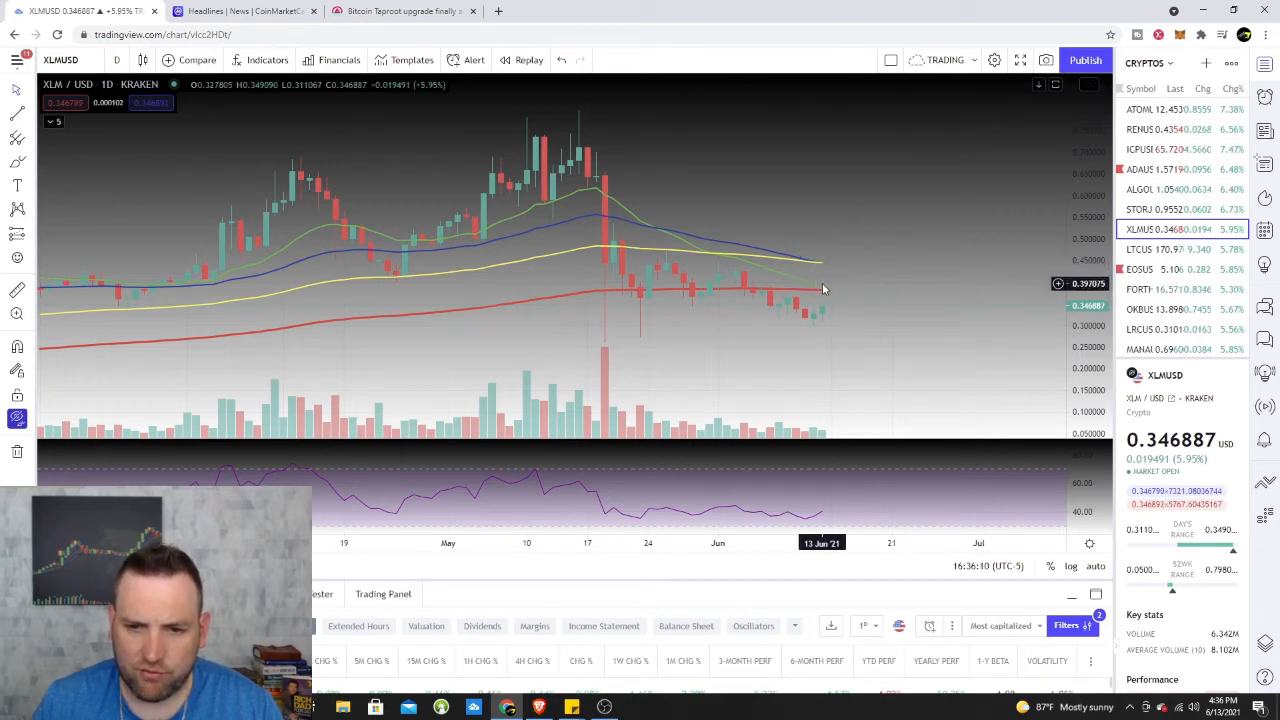
{"action": "mouse_move", "coordinate": [816, 316]}
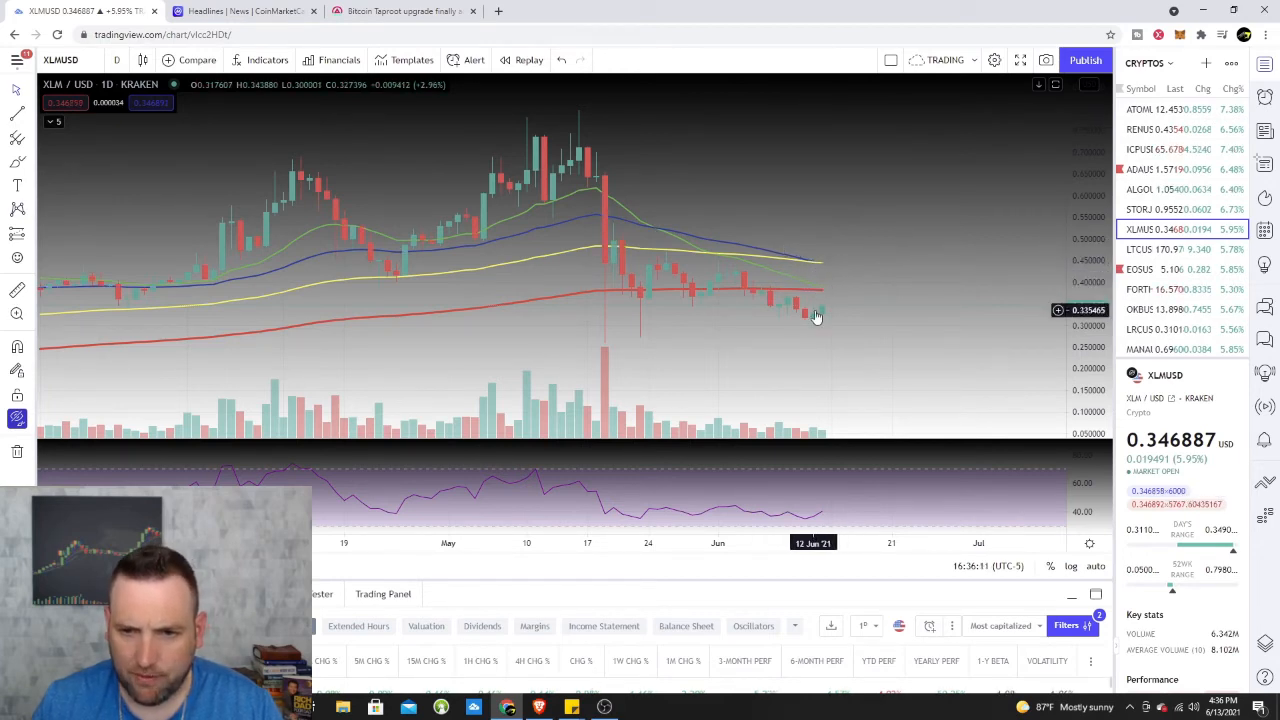
{"action": "mouse_move", "coordinate": [812, 286]}
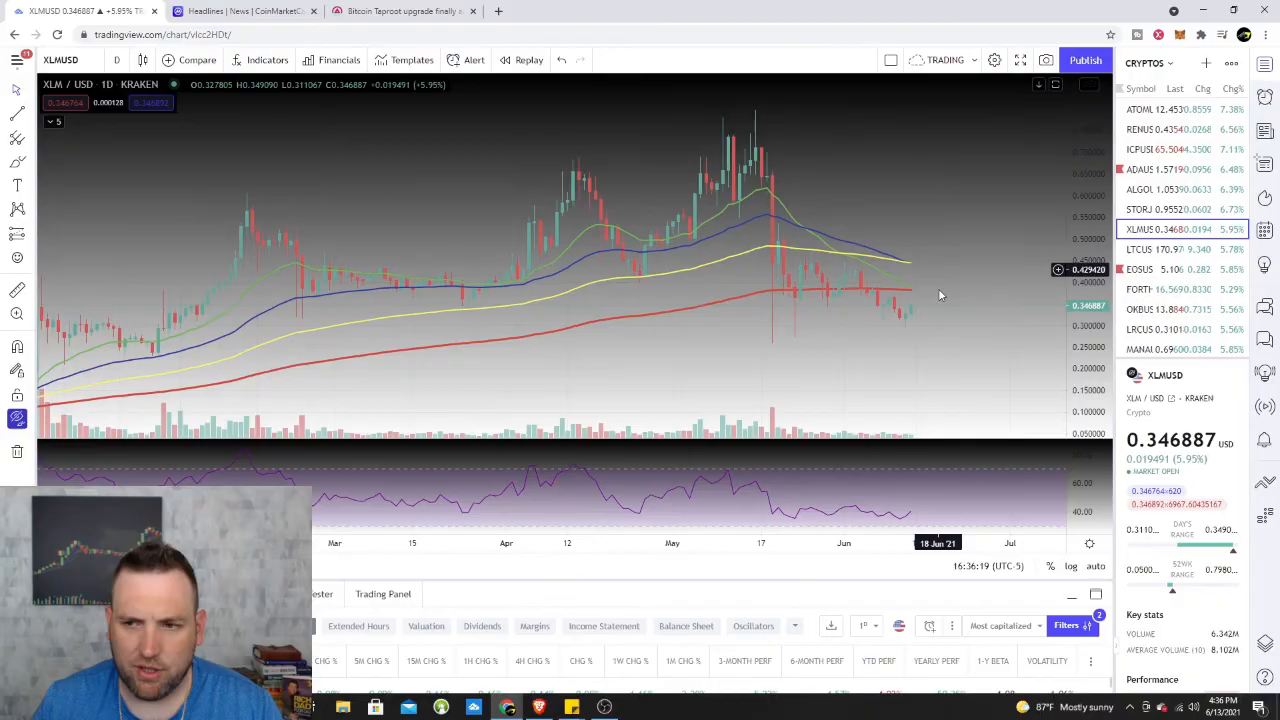
- Load the Ethereum Classic / USD daily chart from the watchlist
{"action": "left_click", "coordinate": [1150, 162]}
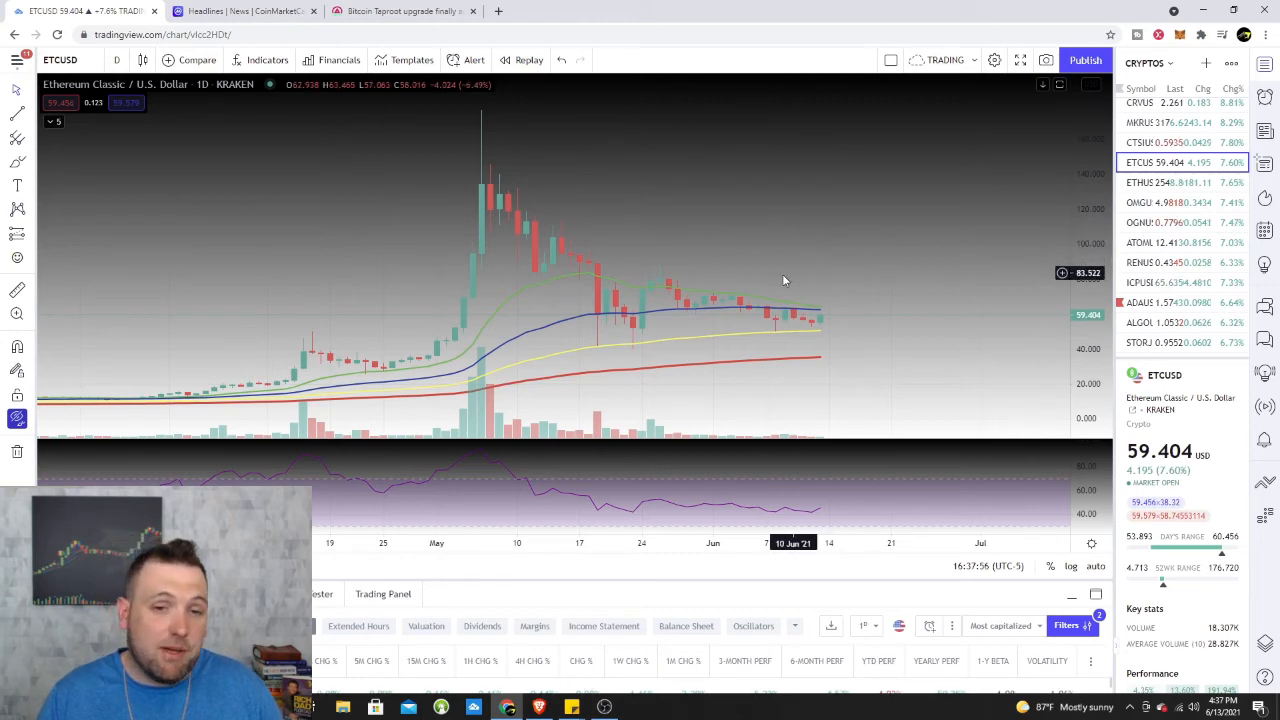
{"action": "mouse_move", "coordinate": [938, 194]}
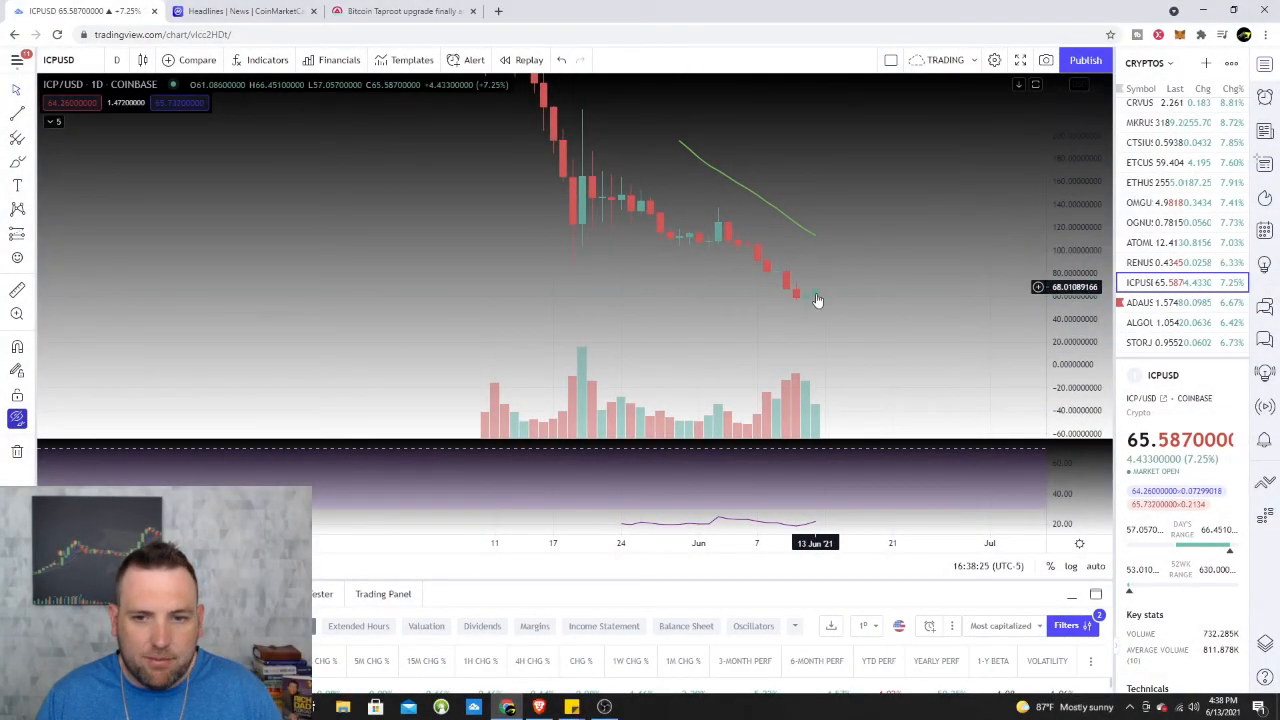
- Switch ICP/USD to 4-hour candles, then return to the ETHUSD chart
{"action": "left_click", "coordinate": [116, 60]}
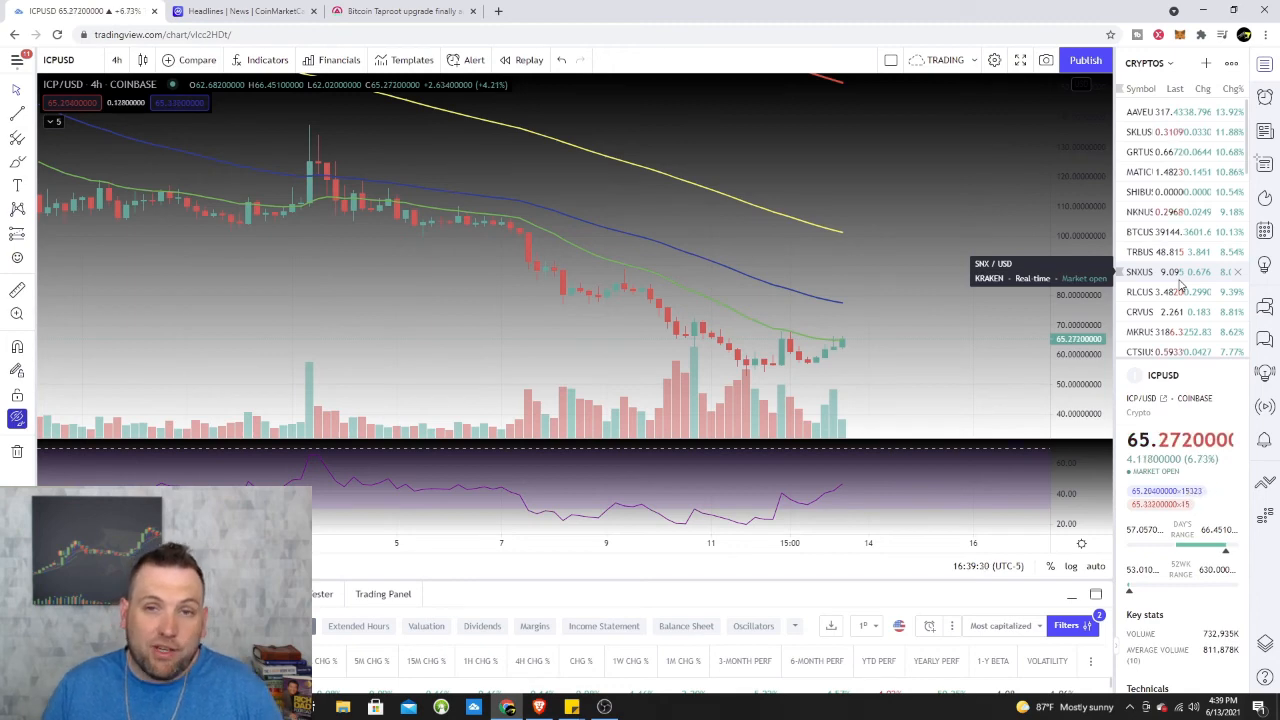
{"action": "left_click", "coordinate": [1160, 192]}
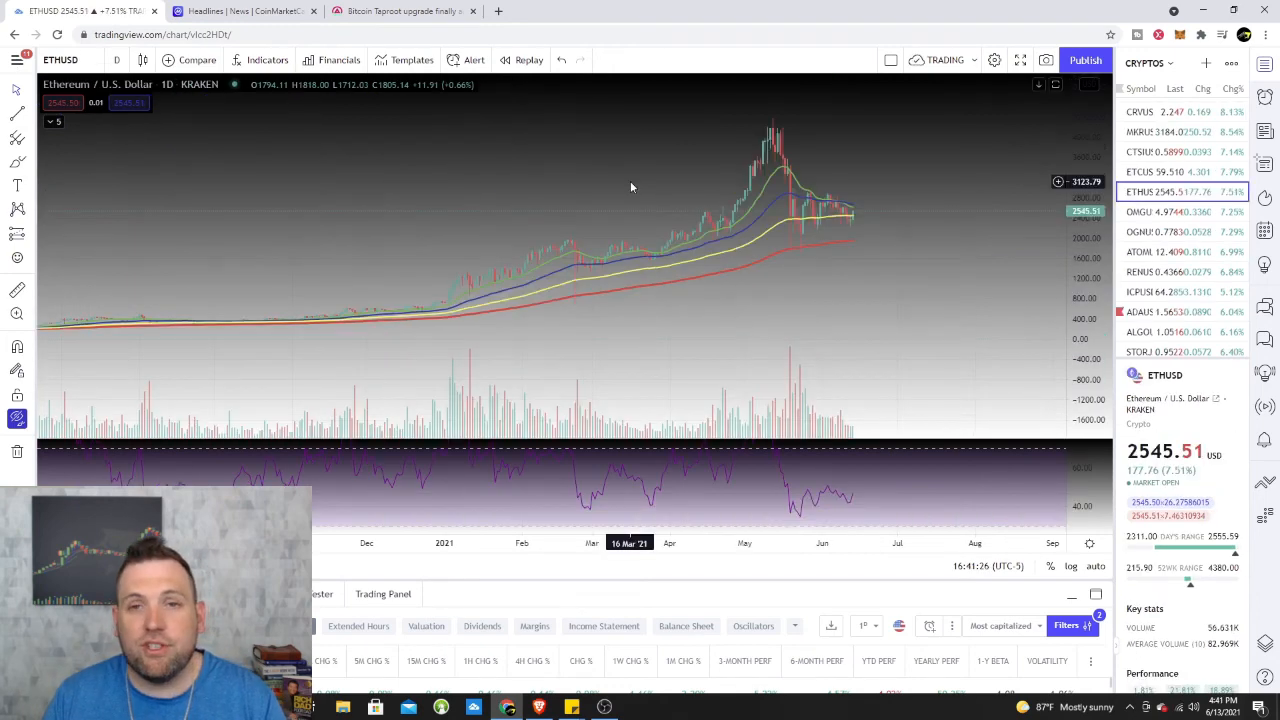